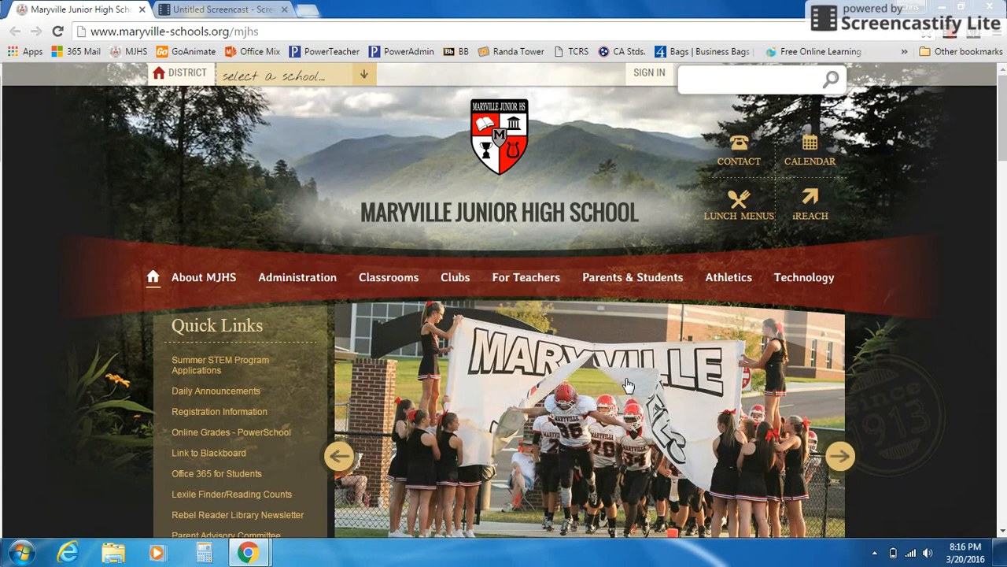
{"action": "mouse_move", "coordinate": [932, 123]}
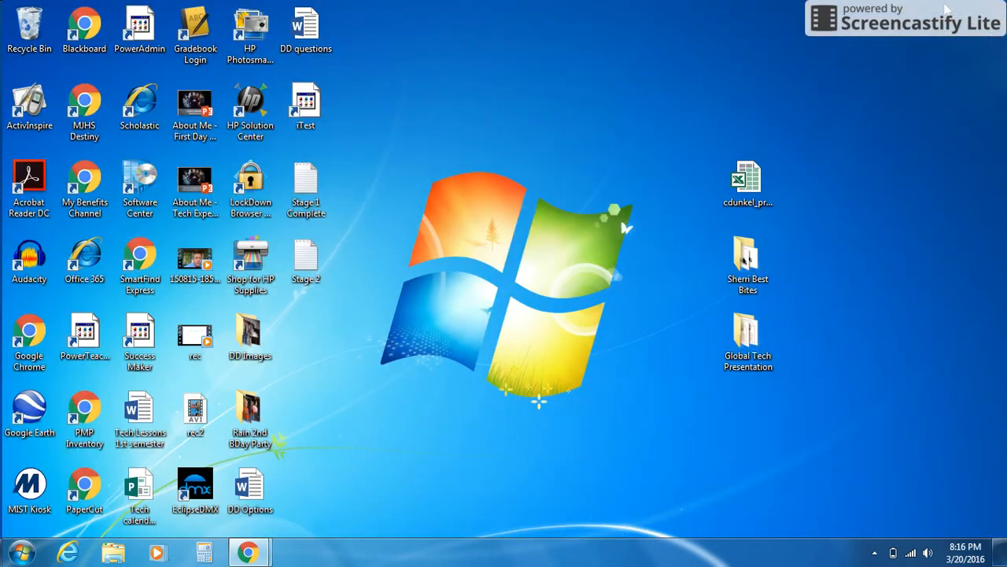
Select the Software Center shortcut on the now-visible Windows desktop.
{"action": "left_click", "coordinate": [138, 185]}
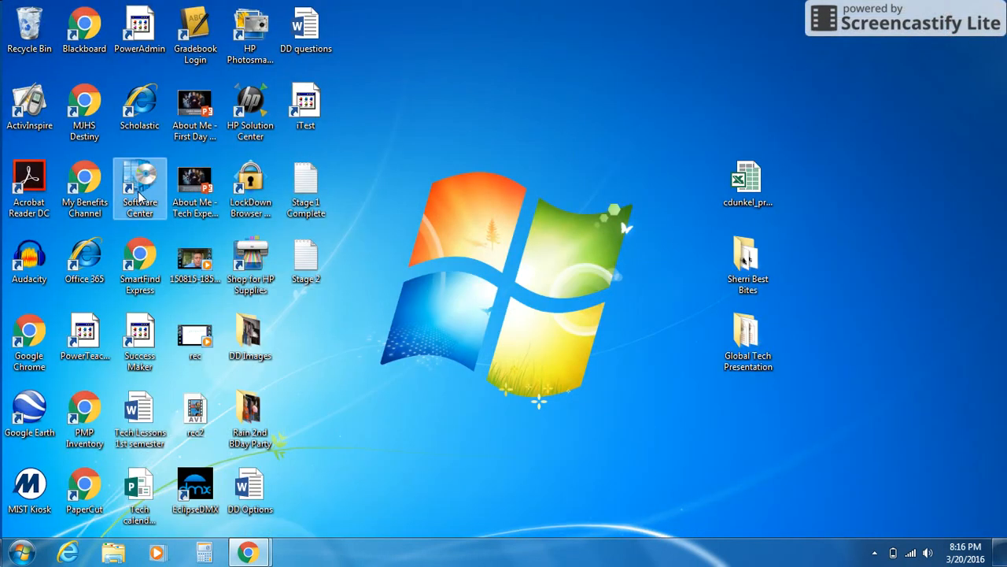
{"action": "double_click", "coordinate": [139, 176]}
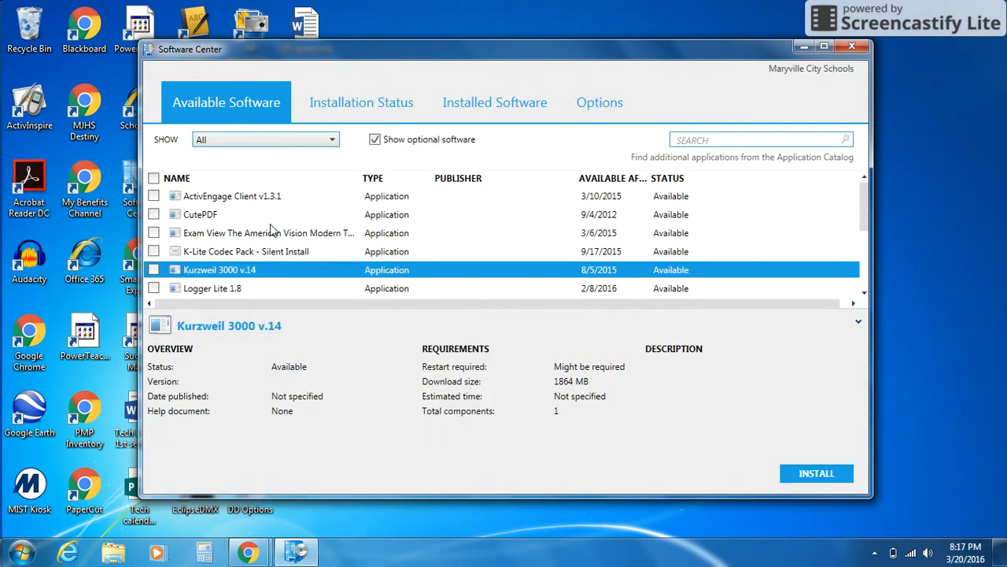
{"action": "mouse_move", "coordinate": [236, 235]}
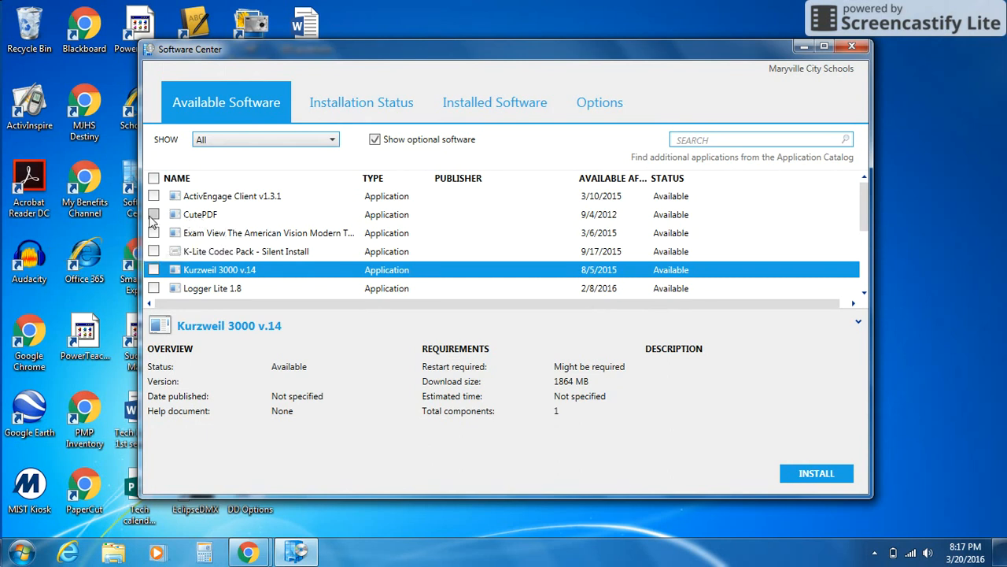
{"action": "left_click", "coordinate": [154, 214]}
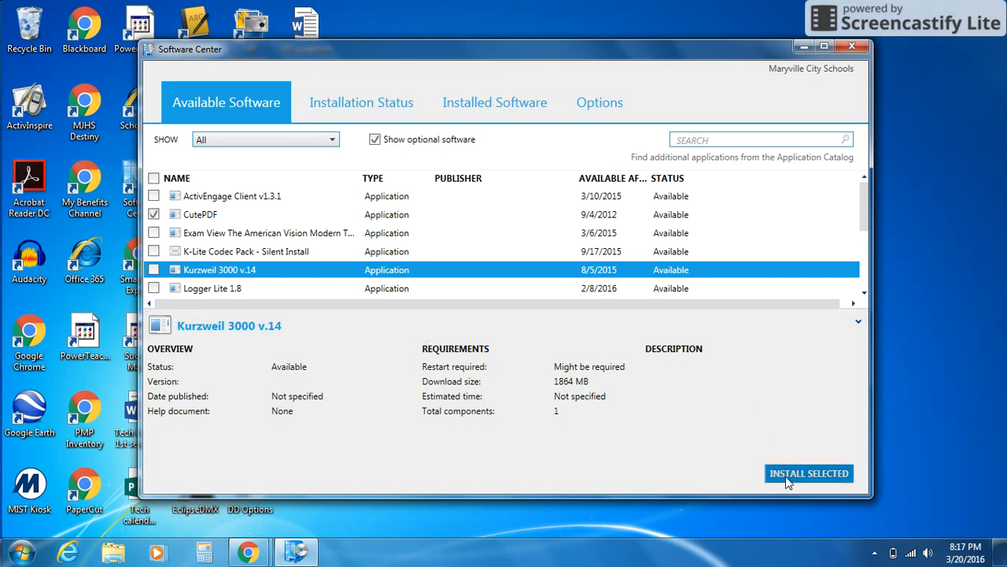
{"action": "left_click", "coordinate": [154, 215]}
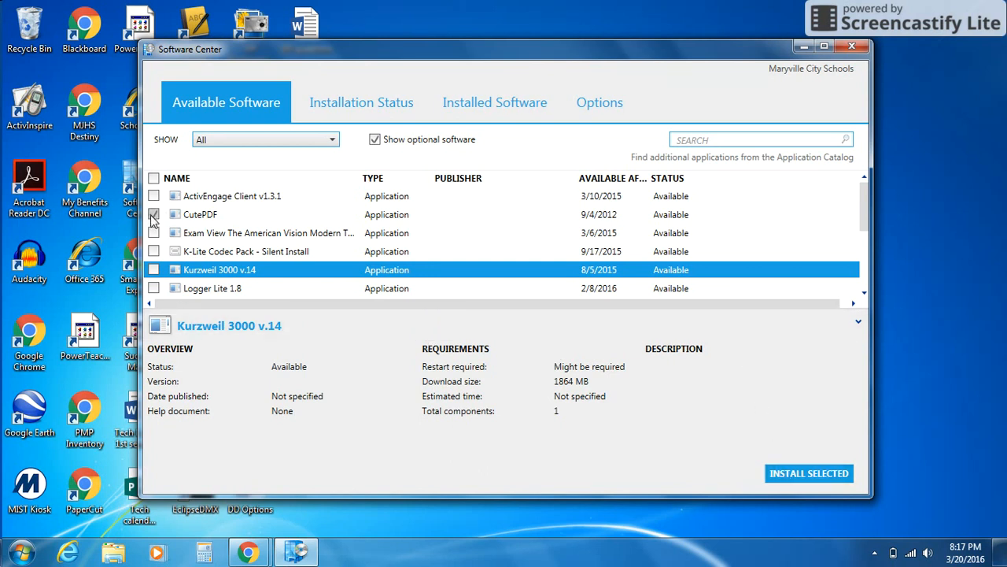
{"action": "left_click", "coordinate": [154, 214]}
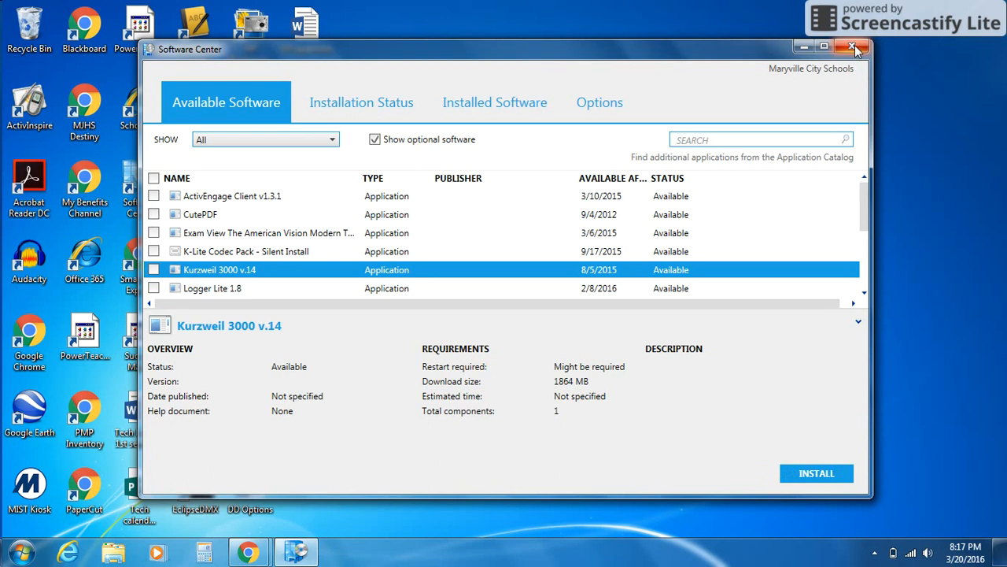
{"action": "left_click", "coordinate": [853, 47]}
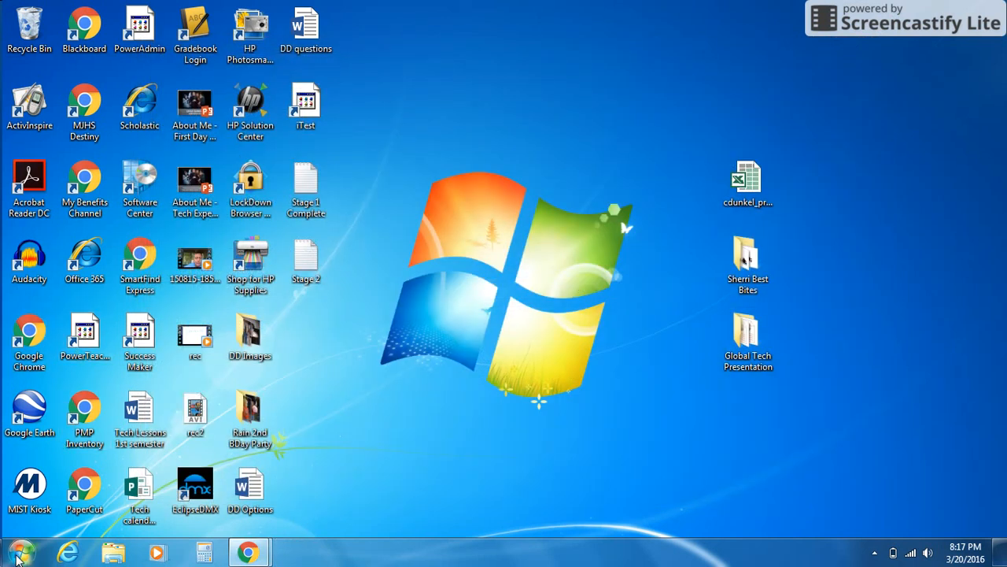
Expand Start > All Programs > Dell Webcam folder to reveal Dell Webcam Central.
{"action": "left_click", "coordinate": [18, 552]}
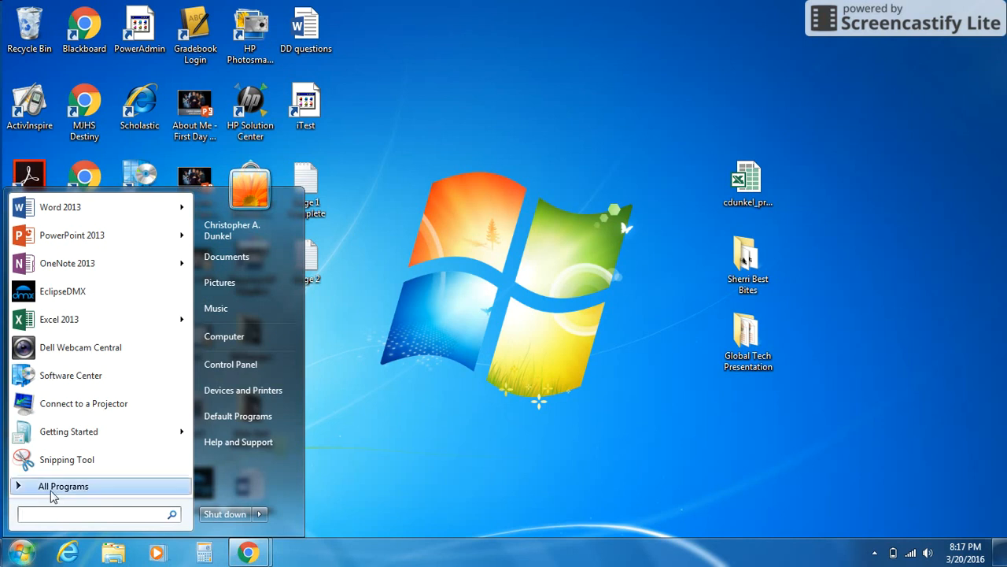
{"action": "left_click", "coordinate": [63, 485]}
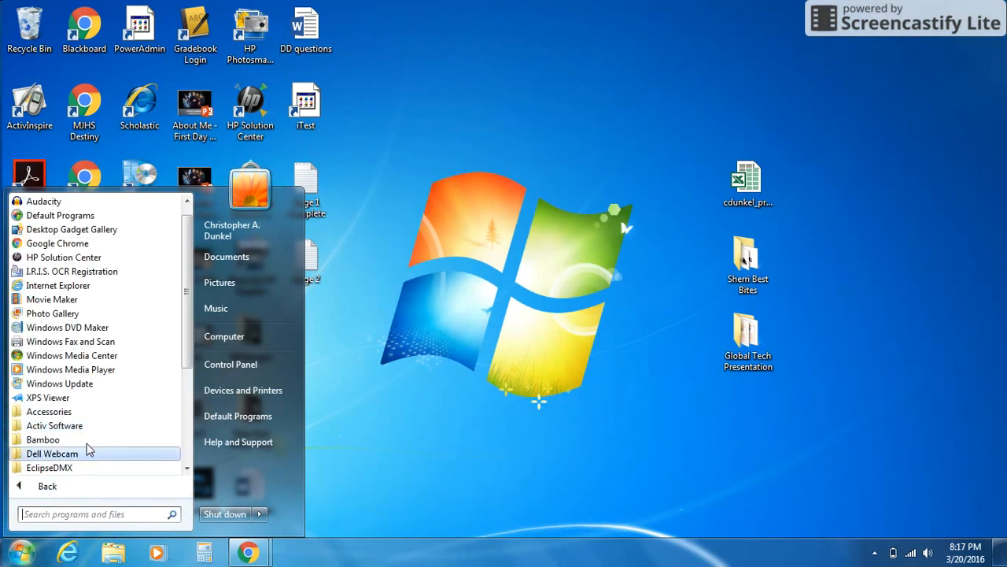
{"action": "left_click", "coordinate": [52, 454]}
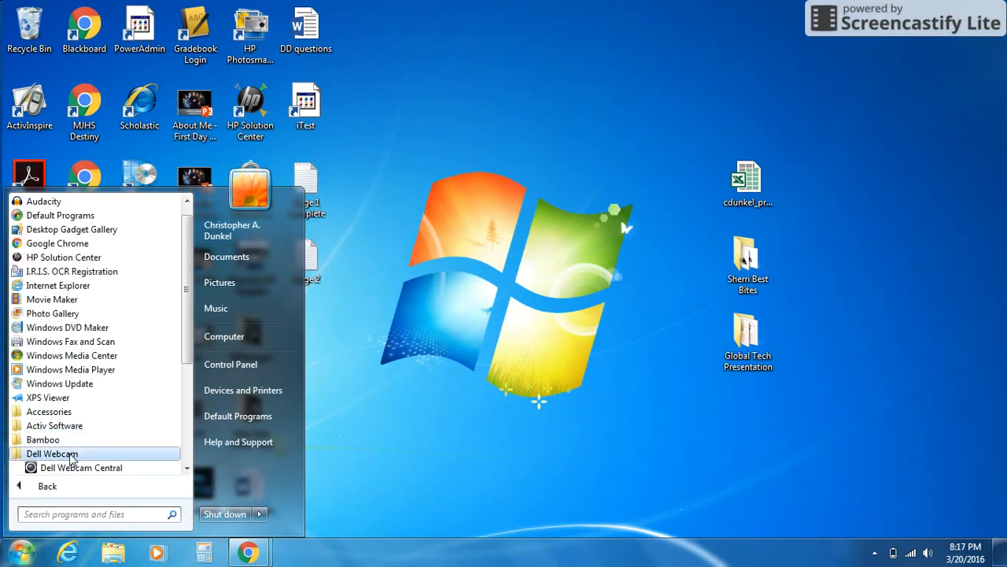
{"action": "mouse_move", "coordinate": [76, 480]}
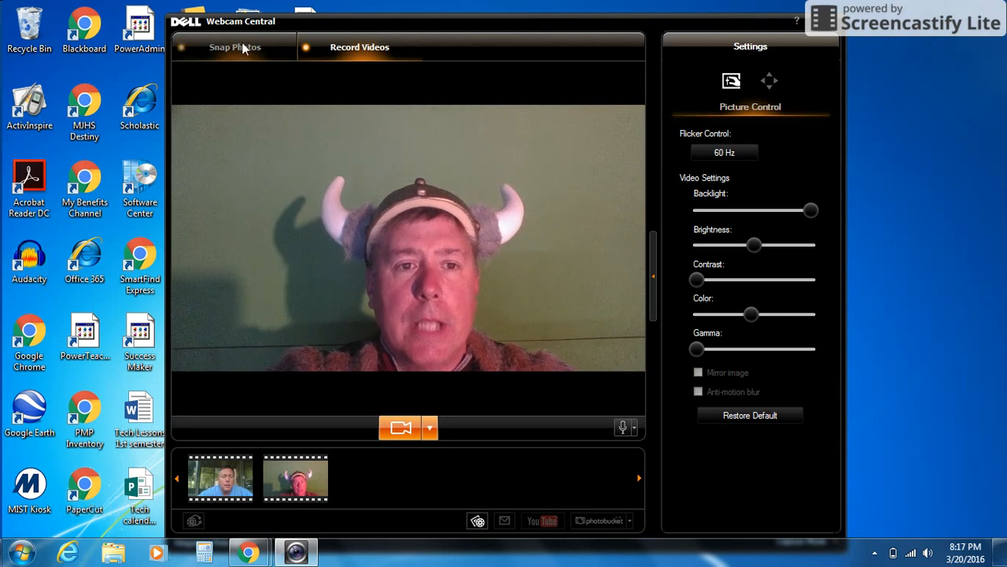
{"action": "left_click", "coordinate": [359, 47]}
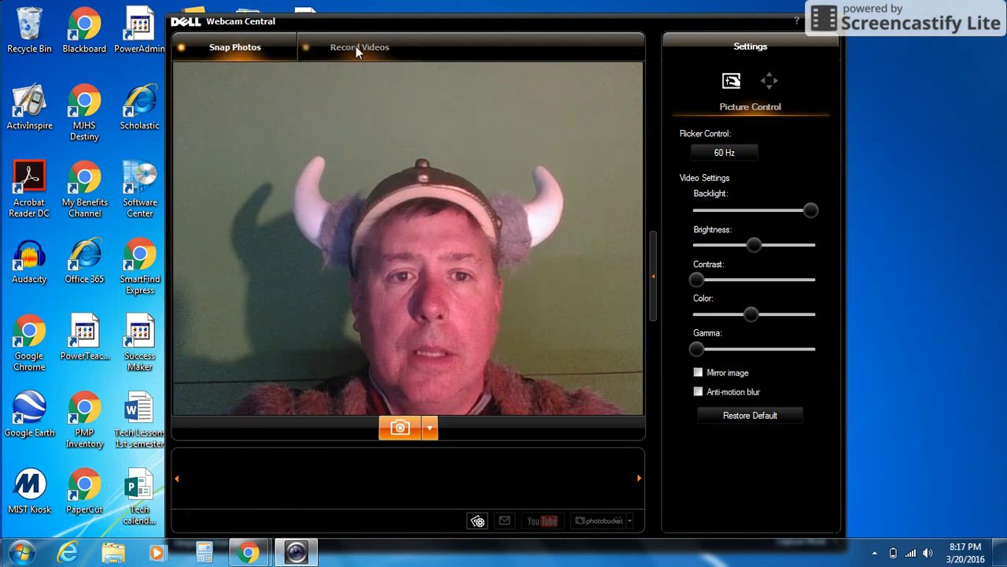
{"action": "left_click", "coordinate": [359, 47]}
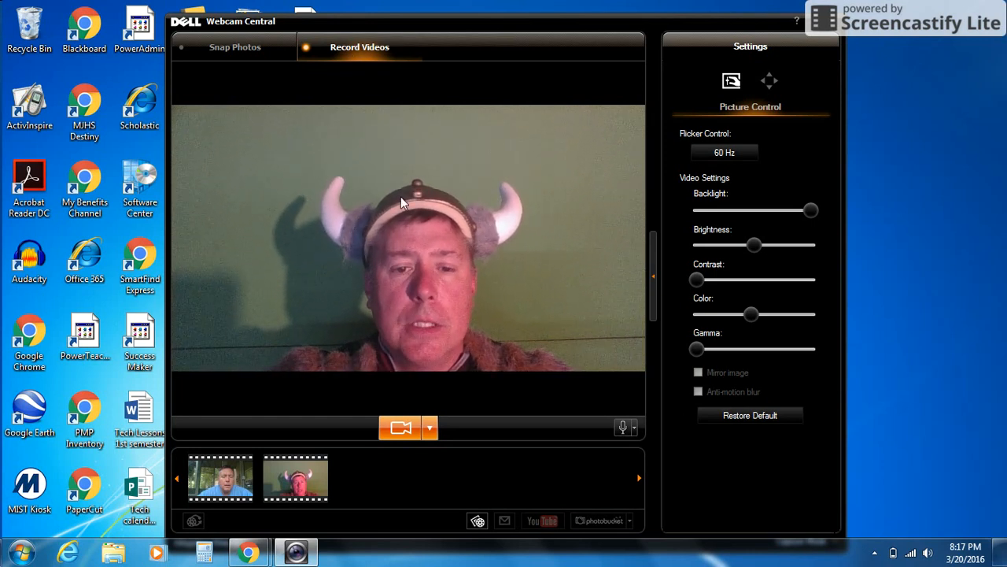
{"action": "mouse_move", "coordinate": [406, 444]}
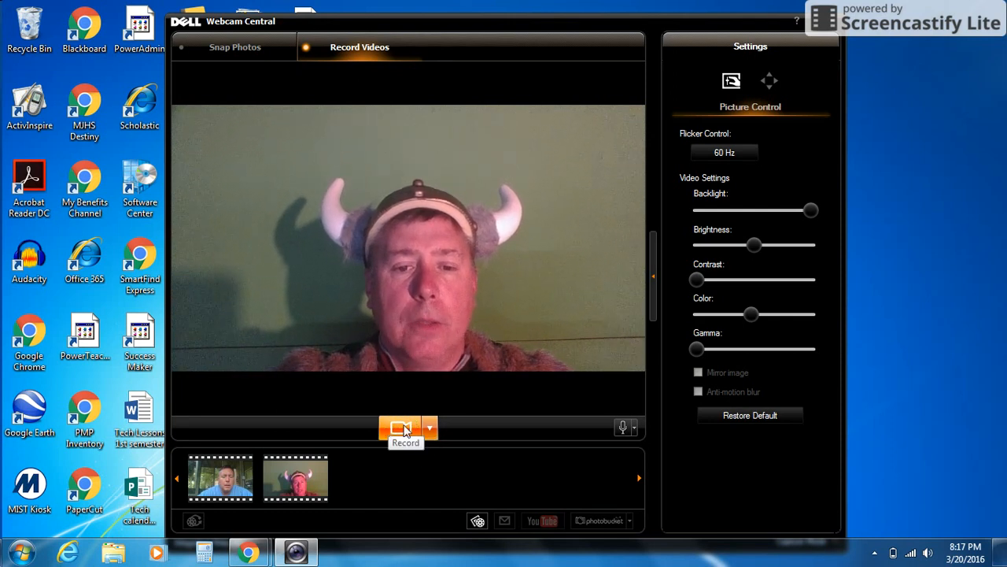
{"action": "left_click", "coordinate": [428, 428]}
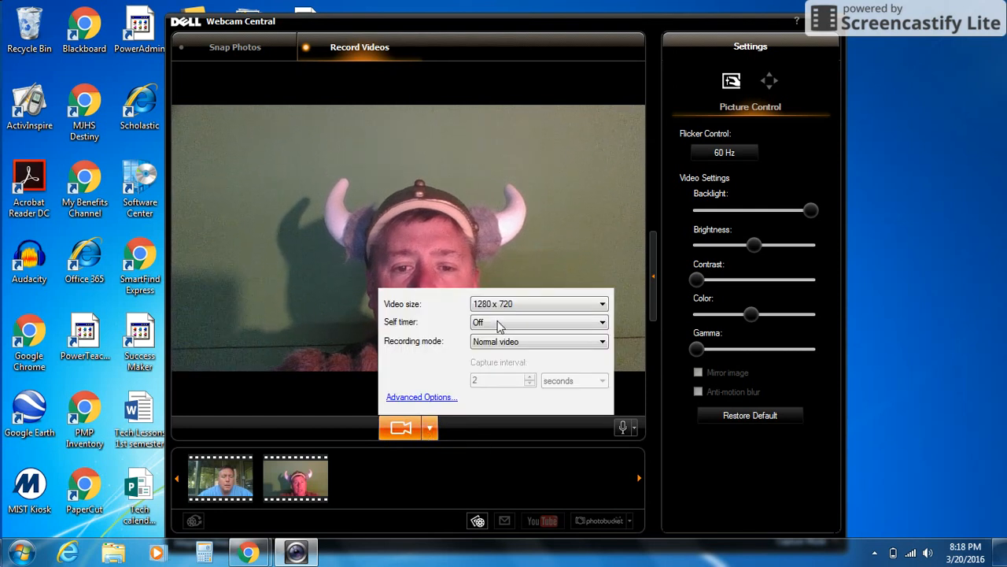
{"action": "mouse_move", "coordinate": [460, 307]}
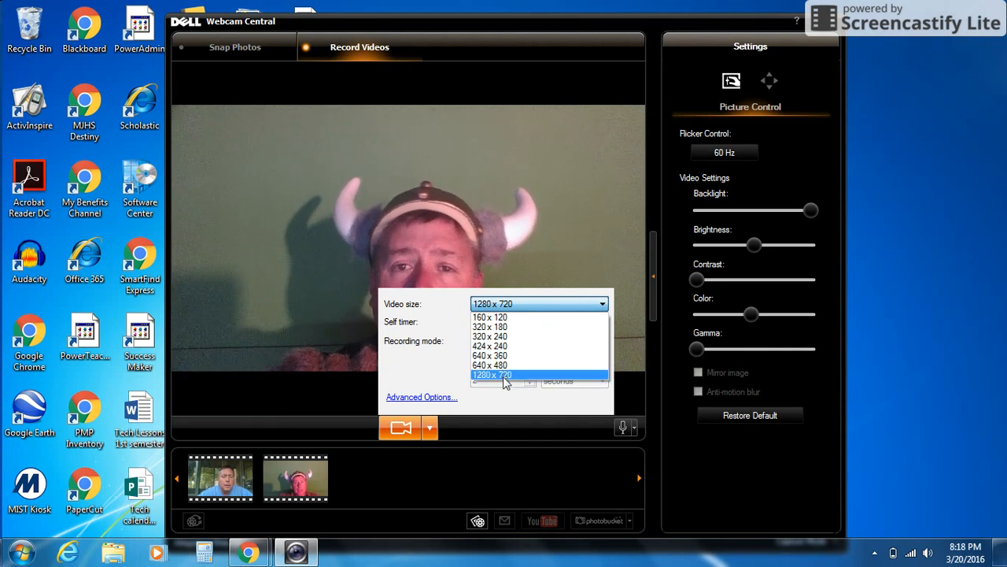
{"action": "left_click", "coordinate": [492, 375]}
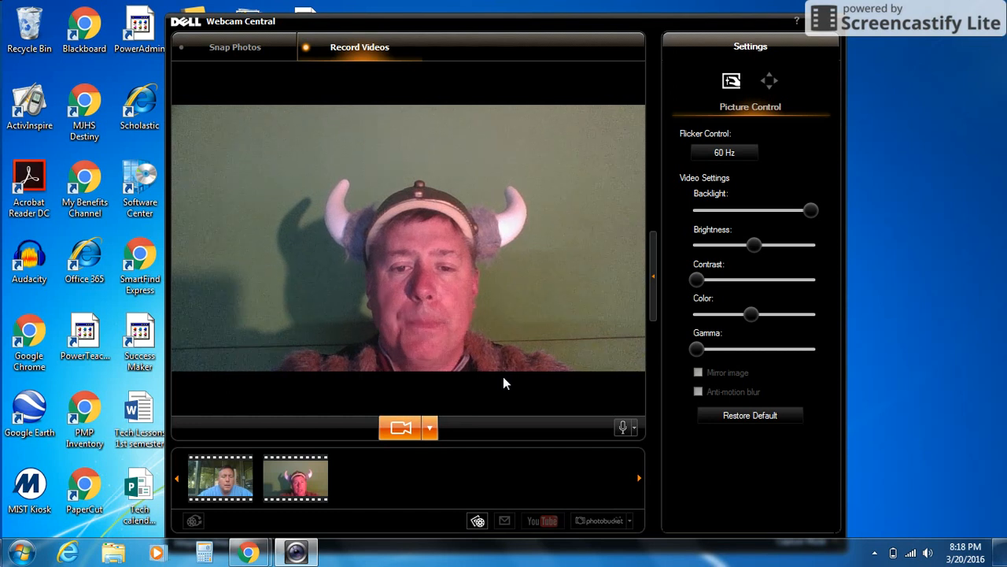
{"action": "left_click", "coordinate": [428, 428]}
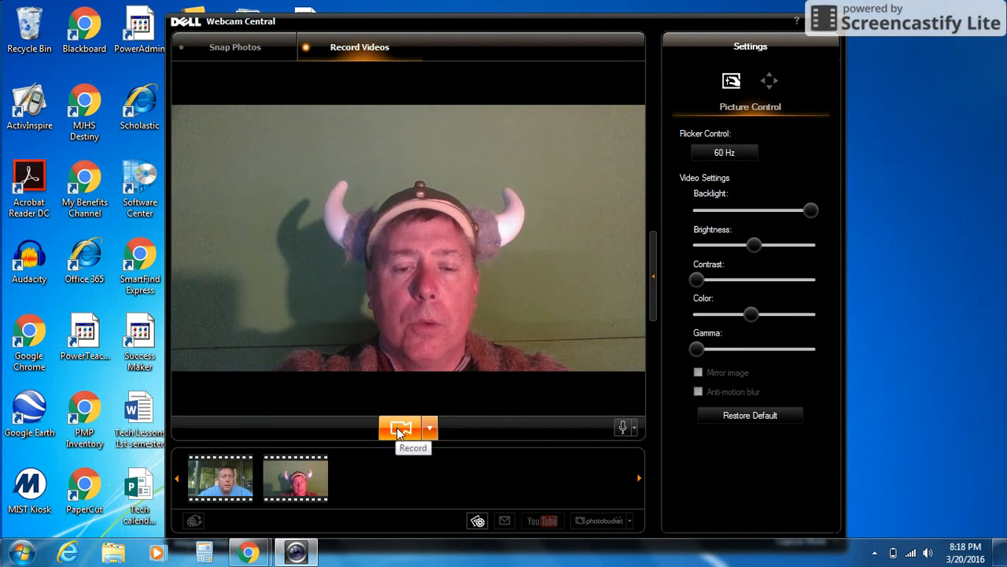
Record a short clip and stop it, adding a third saved clip.
{"action": "left_click", "coordinate": [399, 428]}
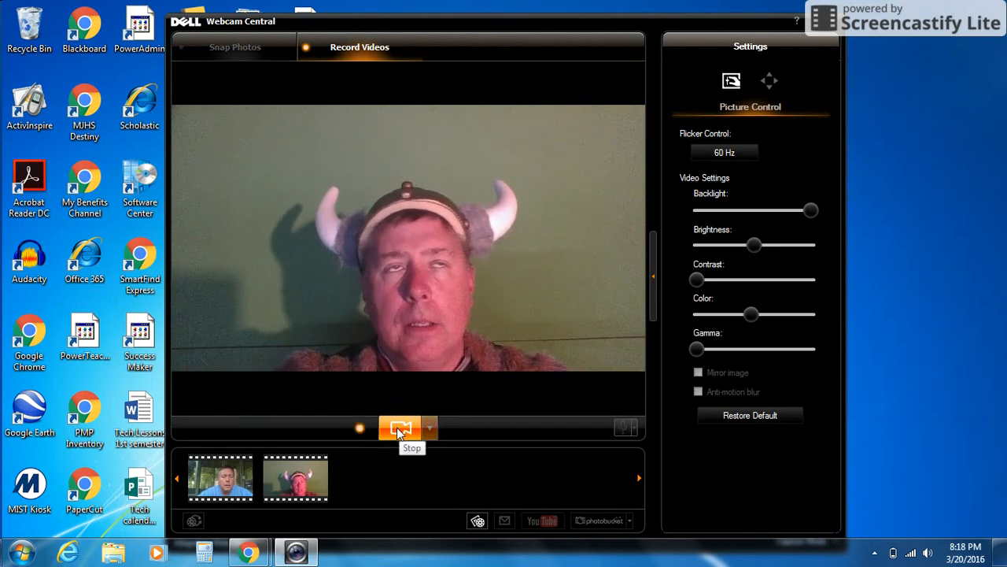
{"action": "left_click", "coordinate": [396, 428]}
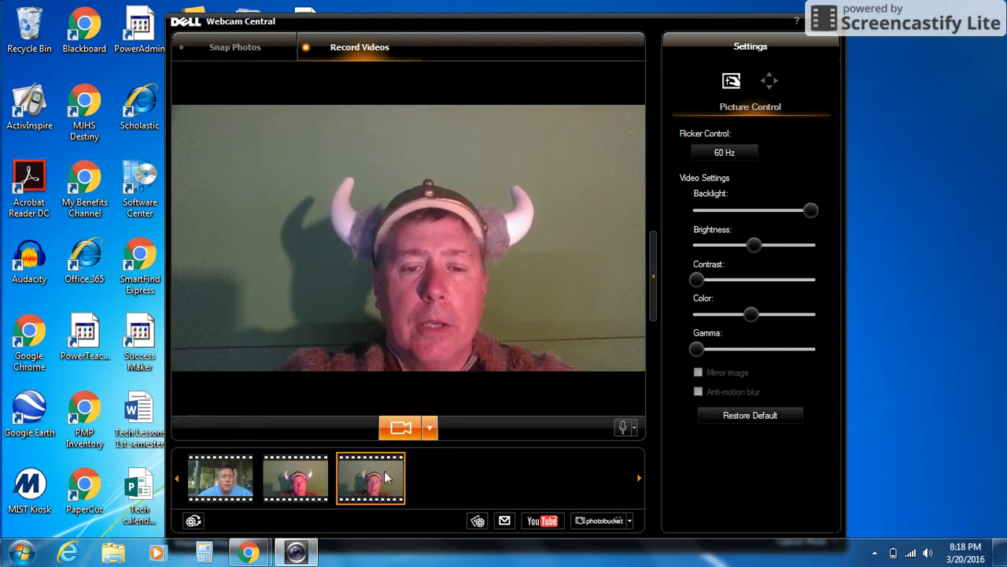
{"action": "mouse_move", "coordinate": [378, 483]}
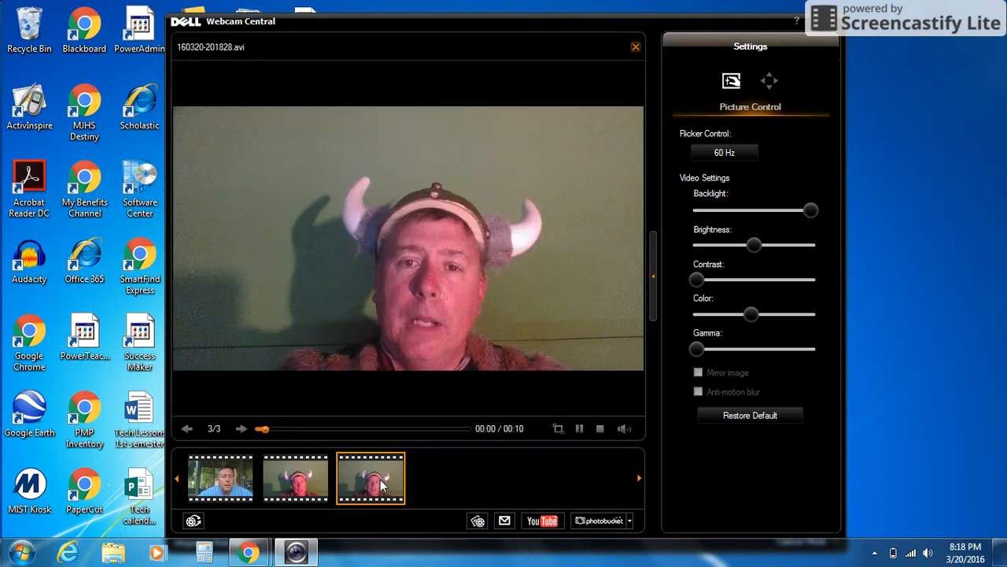
Play the new ten-second clip and pause it a few seconds in.
{"action": "left_click", "coordinate": [579, 428]}
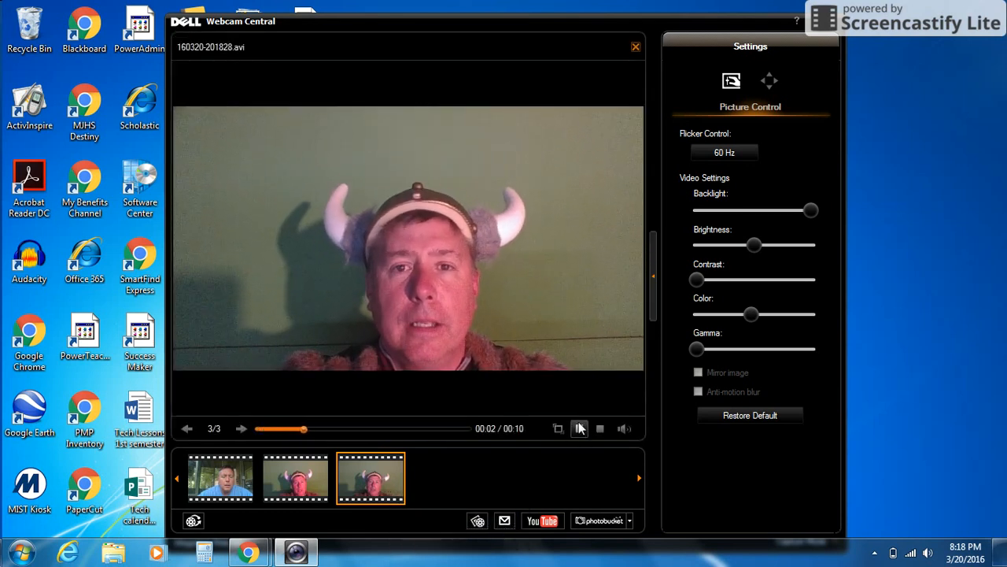
{"action": "left_click", "coordinate": [579, 428]}
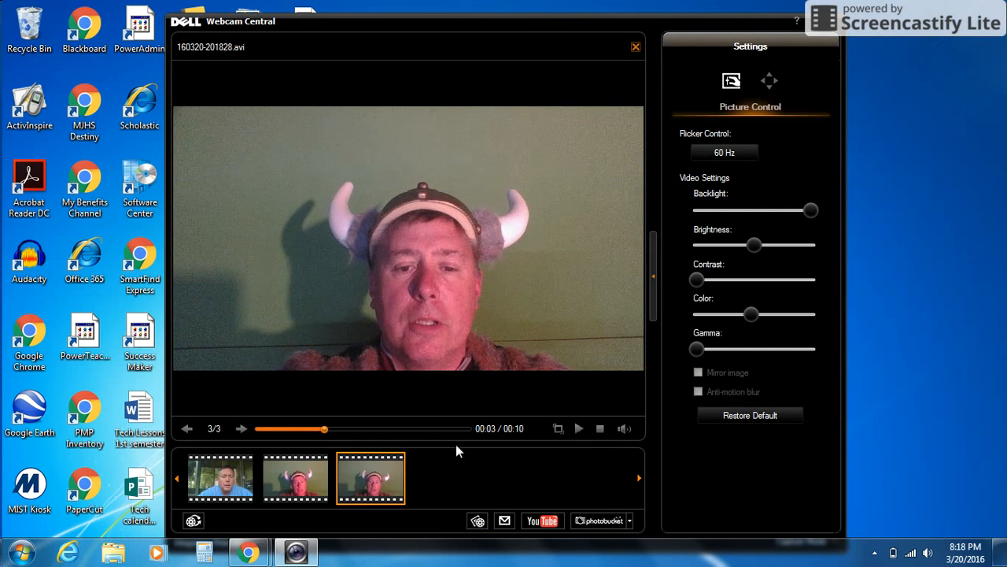
{"action": "mouse_move", "coordinate": [610, 352]}
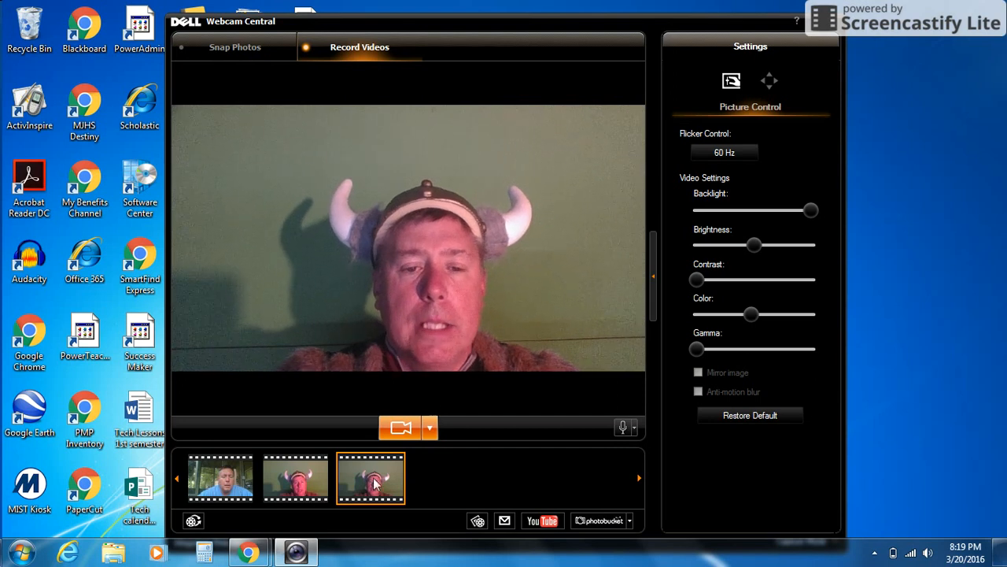
{"action": "right_click", "coordinate": [371, 479]}
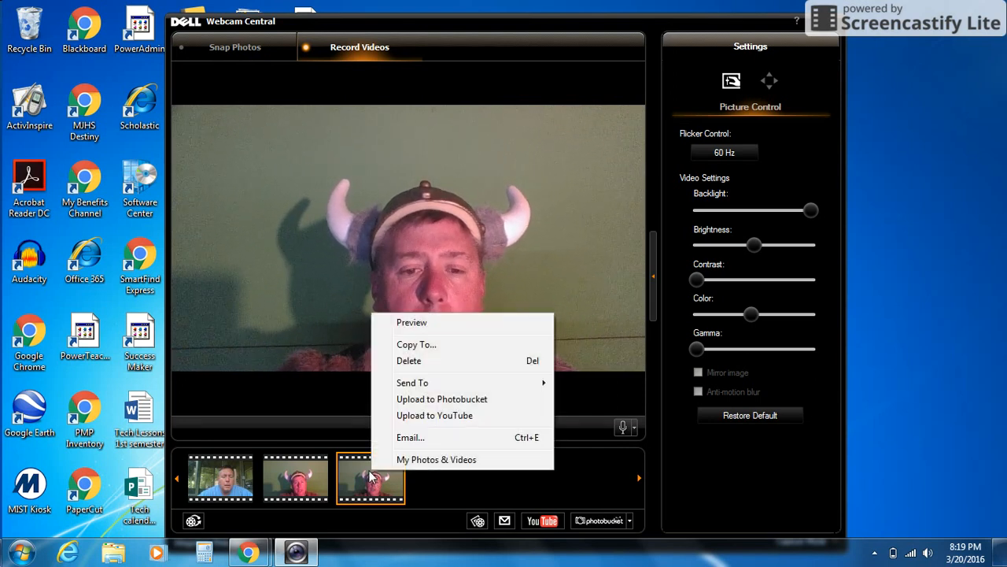
{"action": "left_click", "coordinate": [409, 360]}
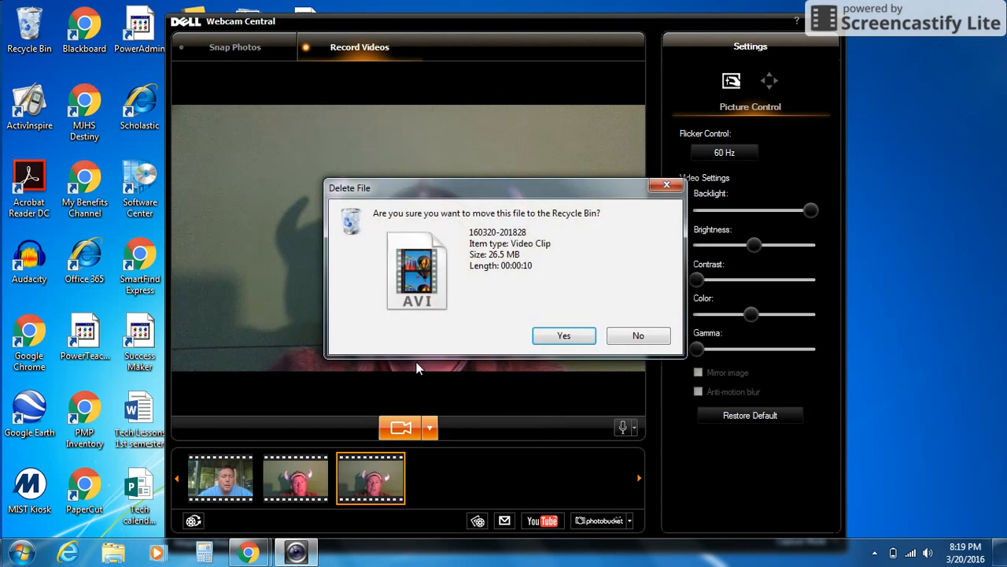
{"action": "left_click", "coordinate": [563, 335]}
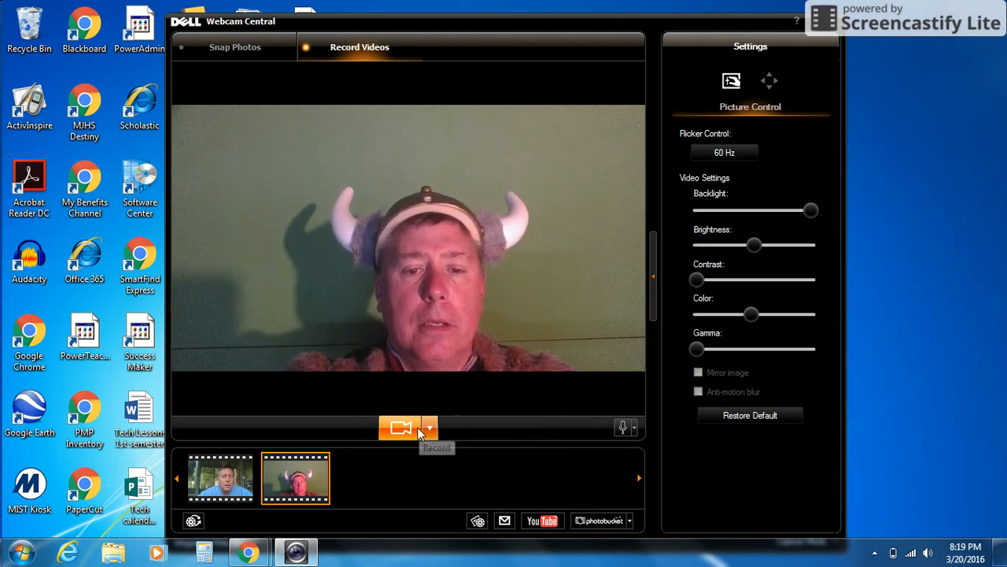
{"action": "mouse_move", "coordinate": [430, 428]}
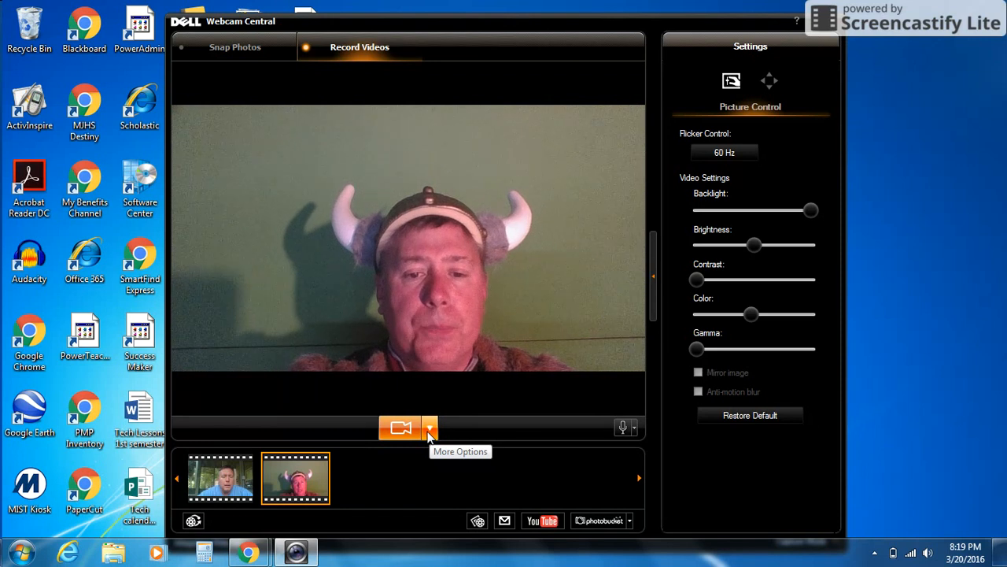
In recording options, set mode to time-lapse video with the capture interval in minutes.
{"action": "left_click", "coordinate": [428, 426]}
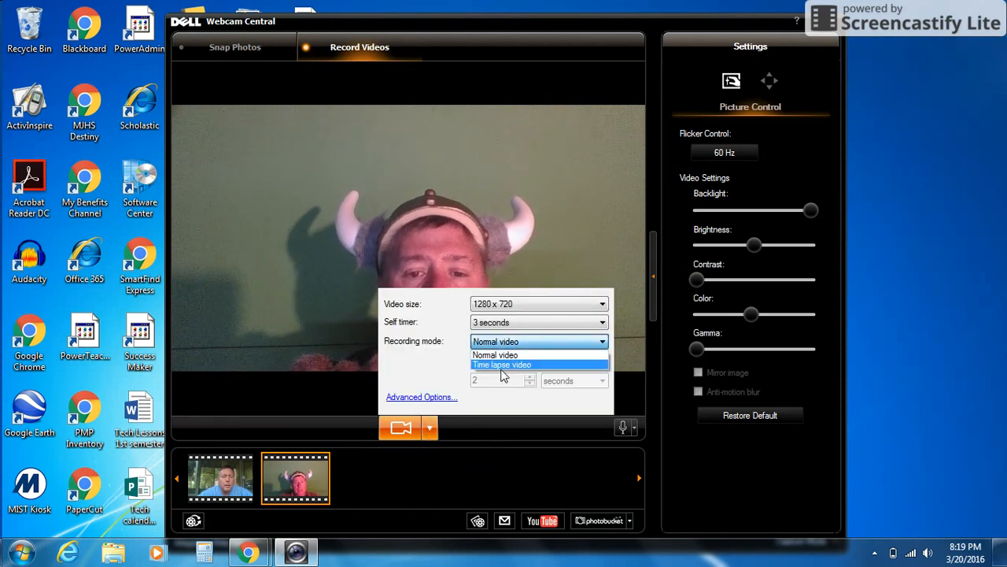
{"action": "mouse_move", "coordinate": [510, 352]}
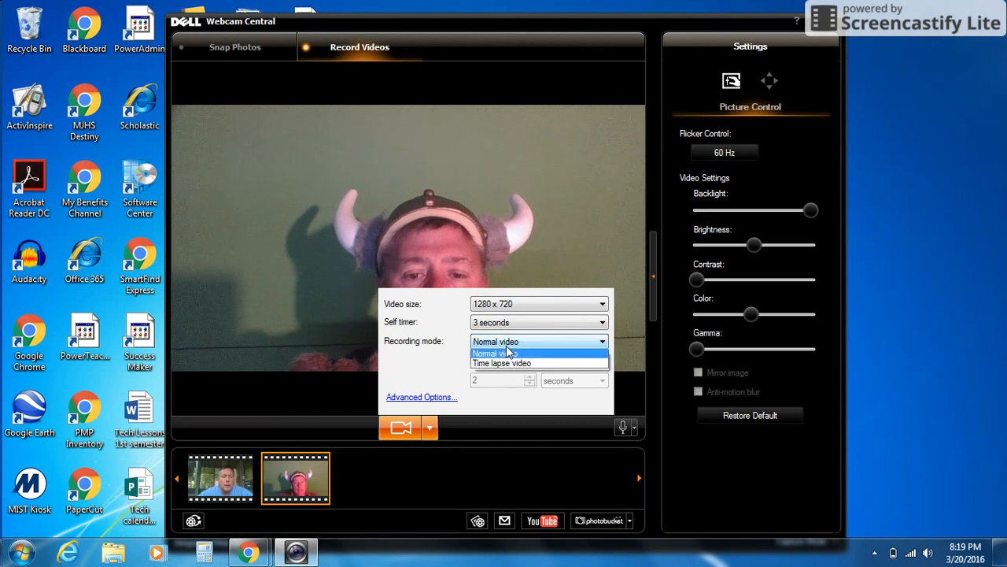
{"action": "left_click", "coordinate": [508, 362]}
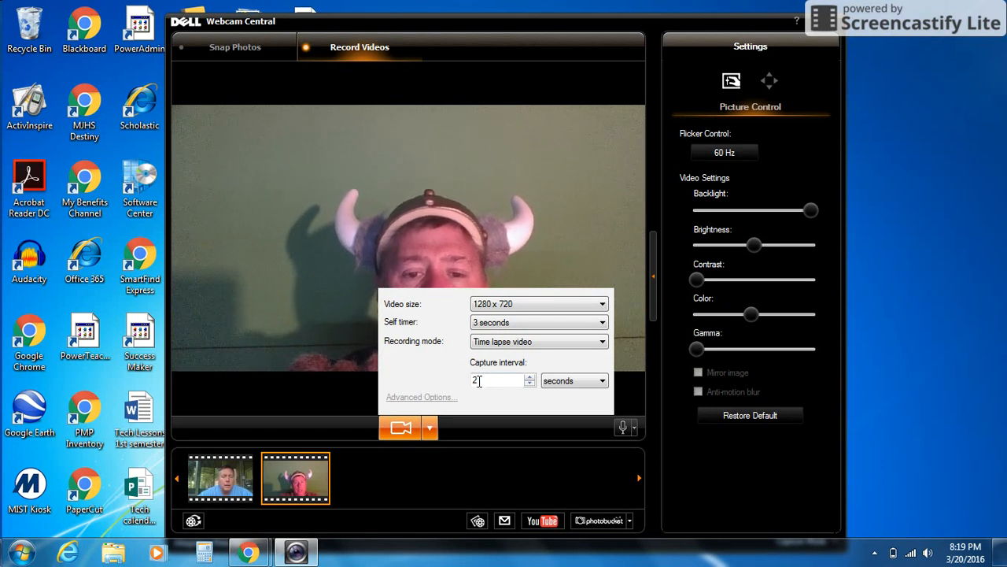
{"action": "left_click", "coordinate": [601, 379]}
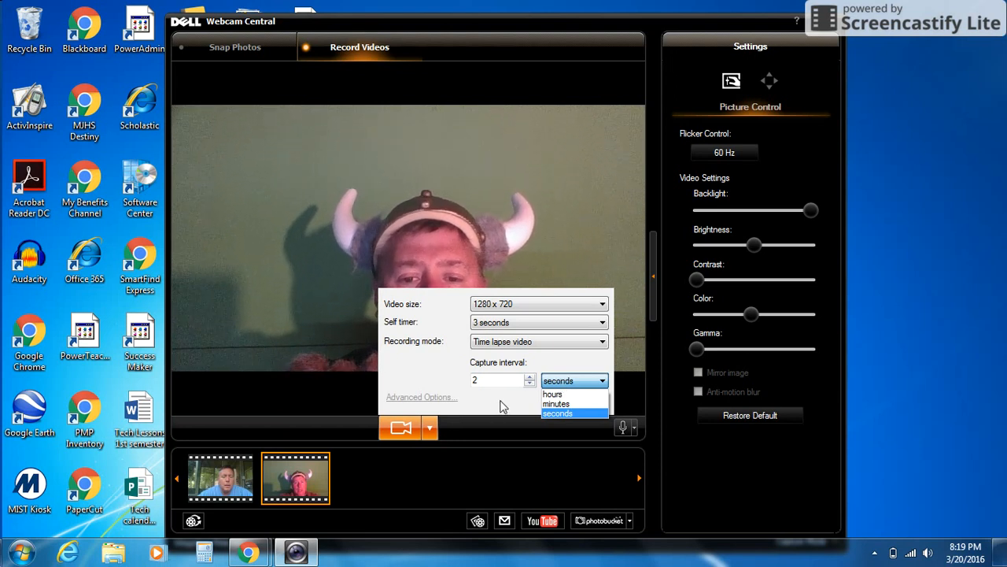
{"action": "mouse_move", "coordinate": [557, 403]}
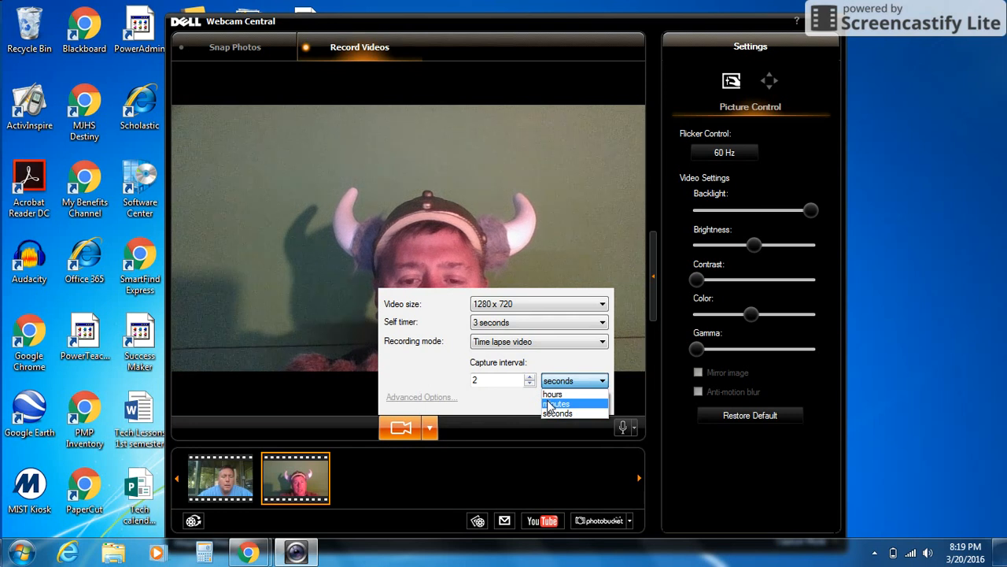
{"action": "left_click", "coordinate": [561, 401]}
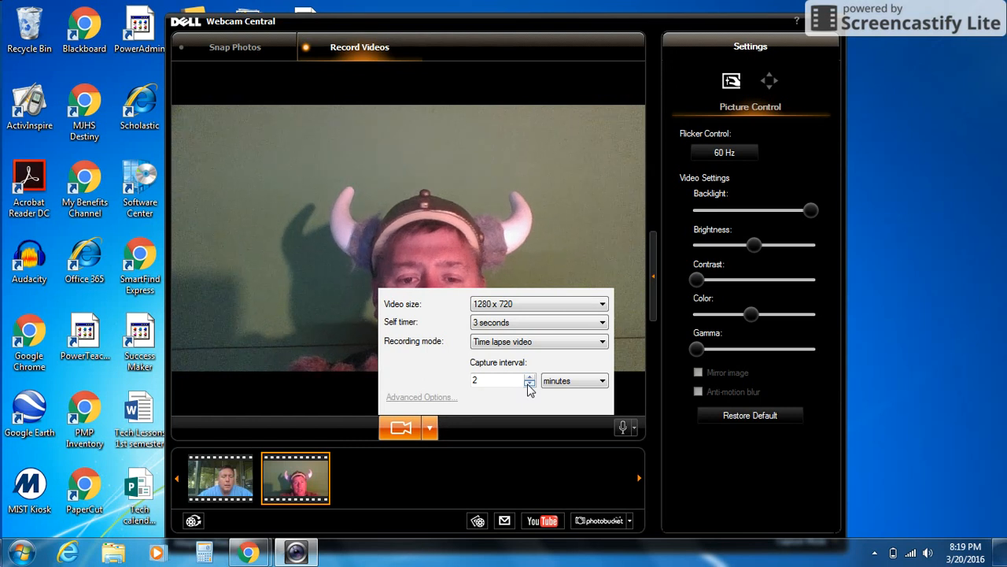
Return the capture interval unit to seconds and reselect a recording mode.
{"action": "left_click", "coordinate": [602, 379]}
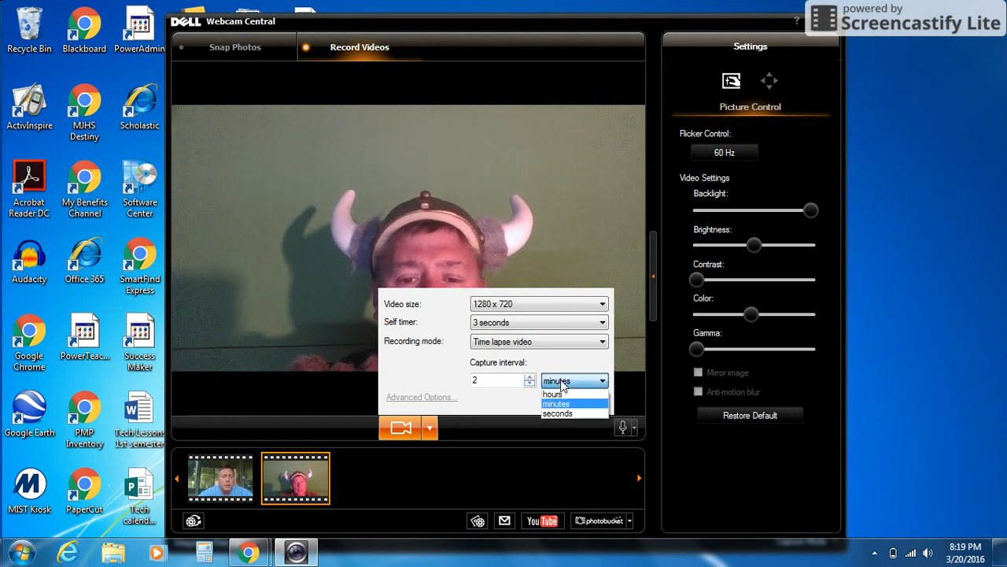
{"action": "left_click", "coordinate": [557, 412]}
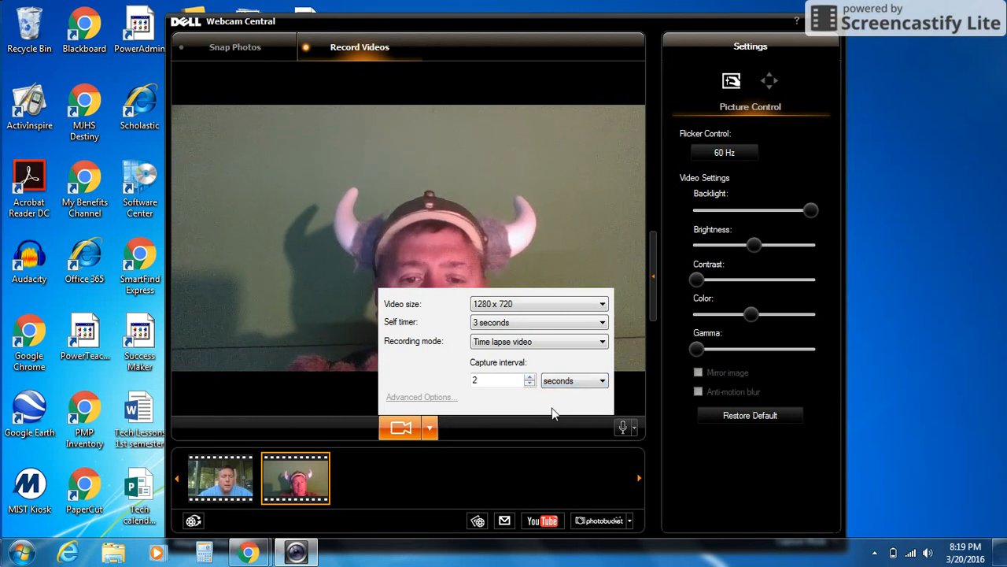
{"action": "left_click", "coordinate": [528, 384]}
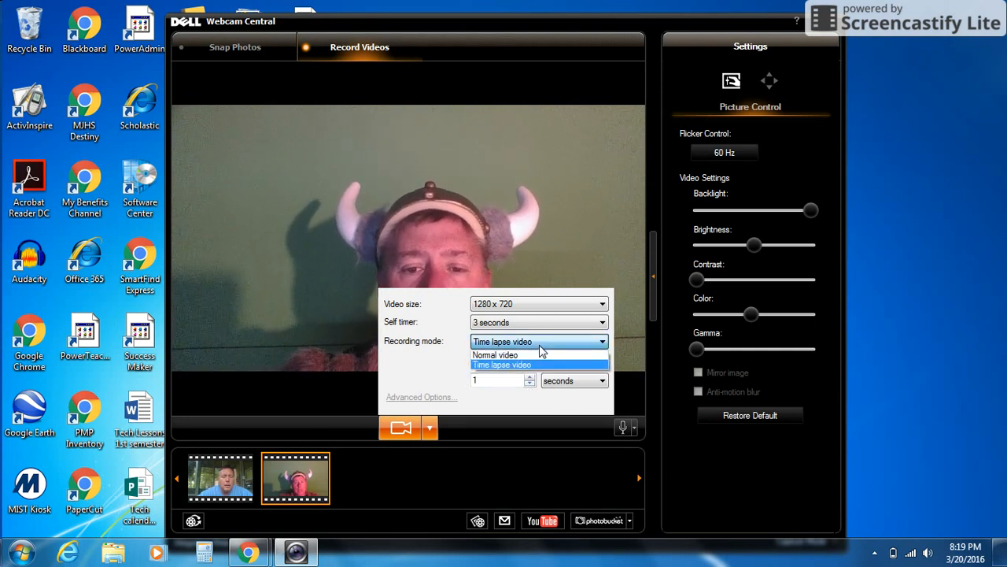
{"action": "left_click", "coordinate": [496, 354]}
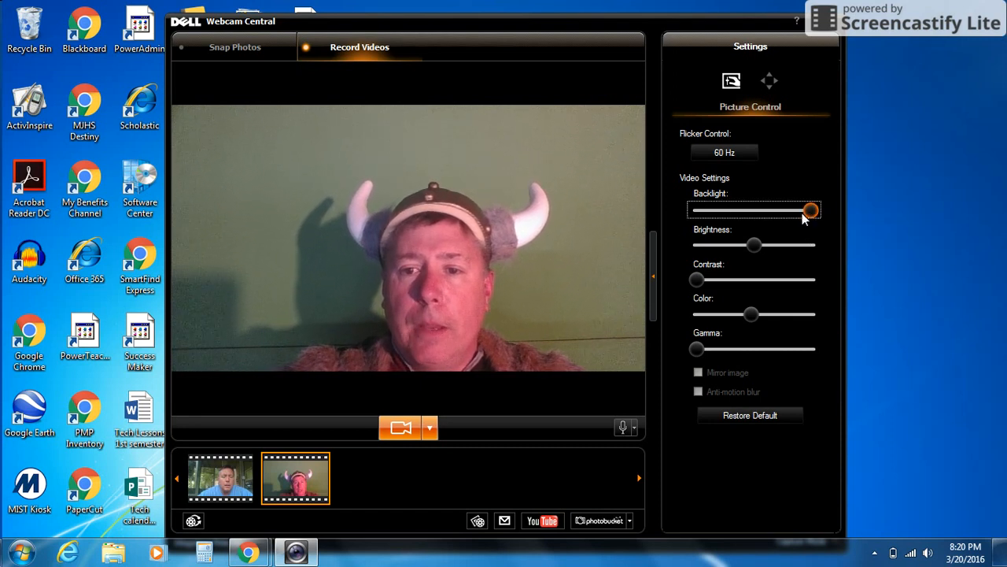
Sweep backlight down and back to full, then set brightness slightly above middle.
{"action": "left_click_drag", "start_coordinate": [811, 209], "coordinate": [733, 209]}
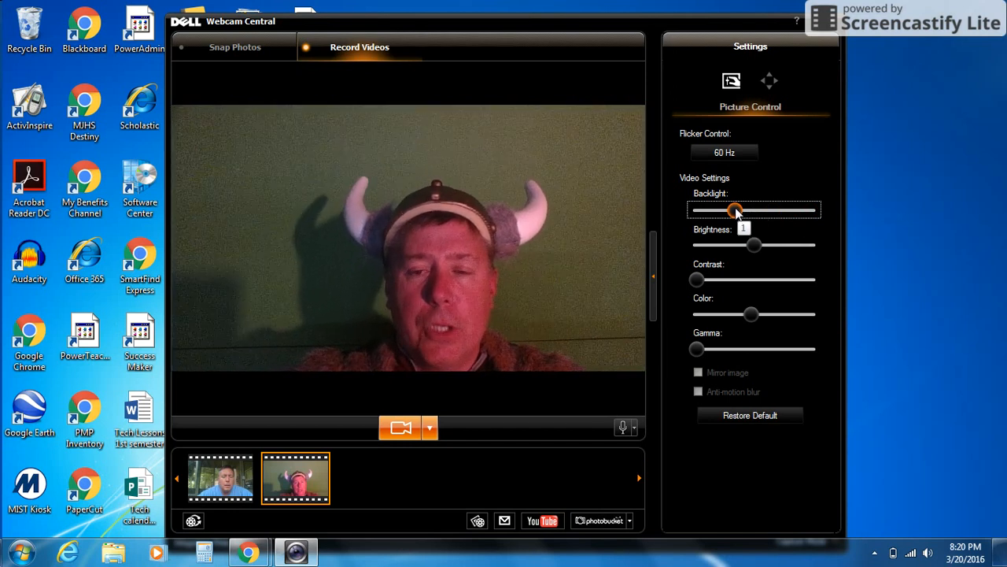
{"action": "left_click_drag", "start_coordinate": [733, 210], "coordinate": [772, 209]}
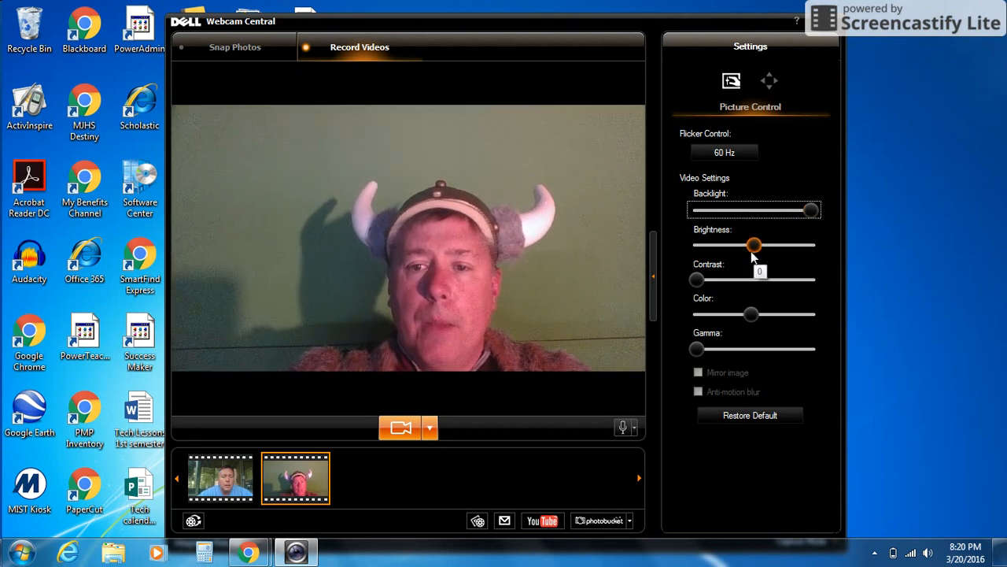
{"action": "left_click_drag", "start_coordinate": [754, 246], "coordinate": [727, 245]}
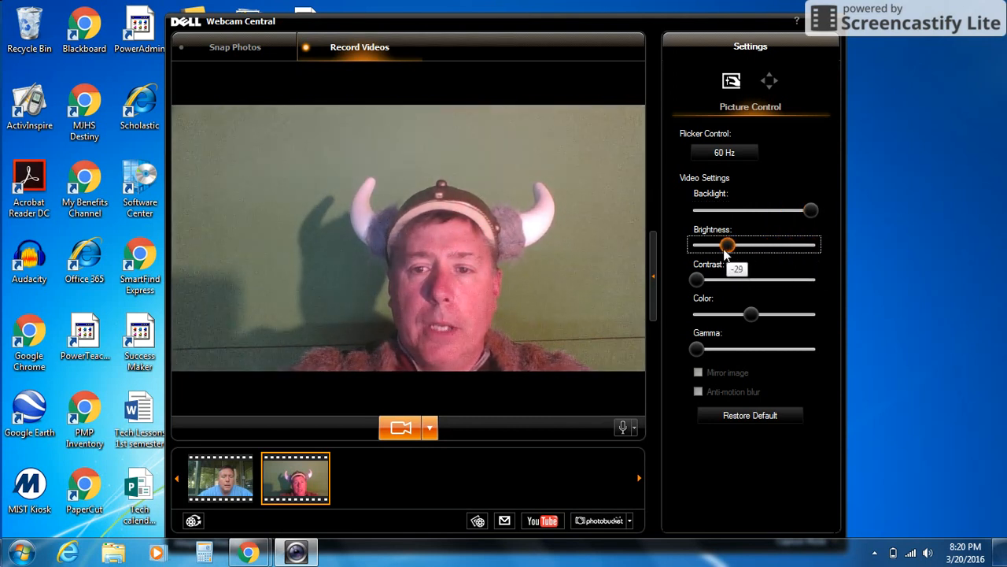
{"action": "left_click_drag", "start_coordinate": [727, 246], "coordinate": [722, 246]}
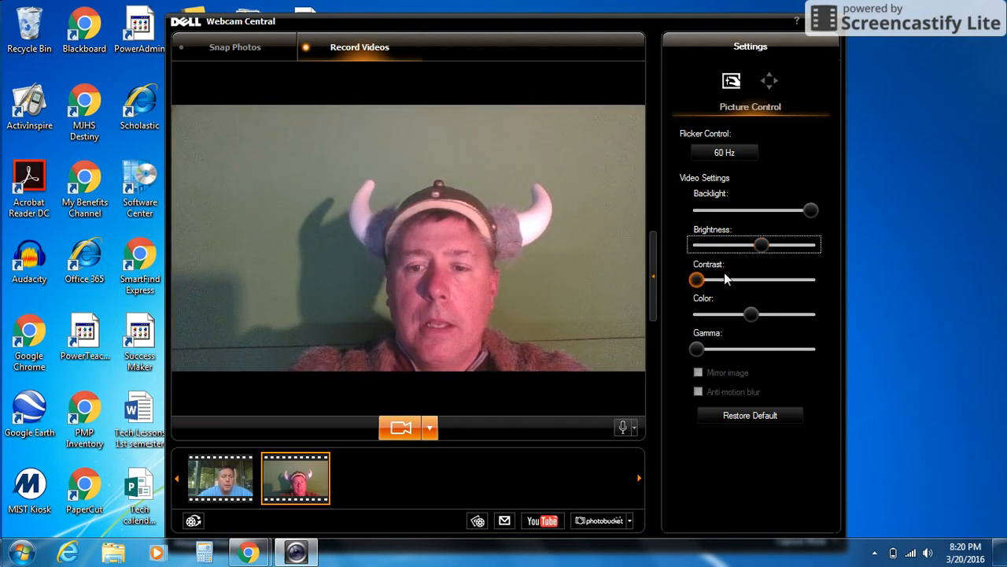
Raise the contrast to preview it, then return it to its lowest level.
{"action": "left_click_drag", "start_coordinate": [696, 280], "coordinate": [771, 280]}
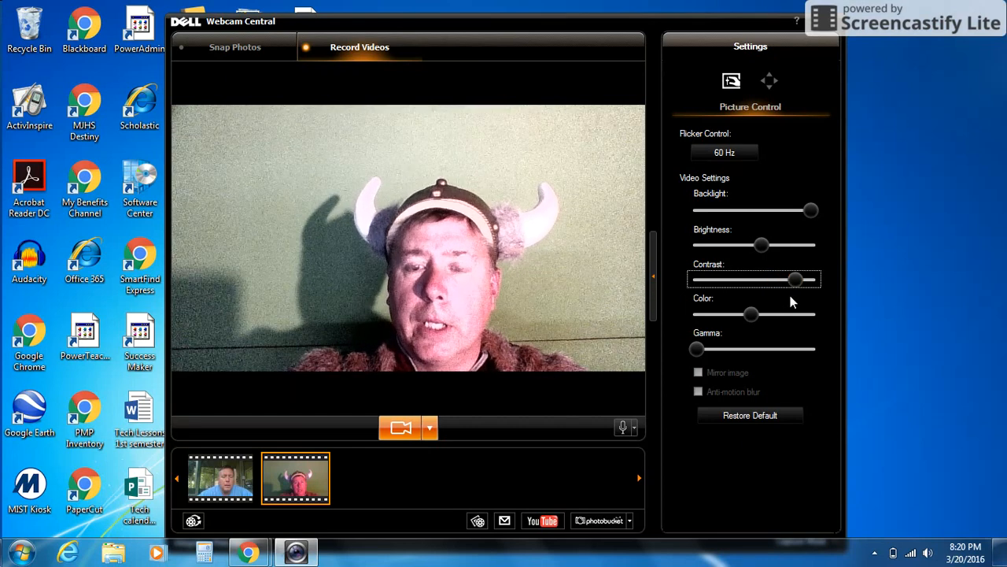
{"action": "left_click_drag", "start_coordinate": [795, 280], "coordinate": [711, 281]}
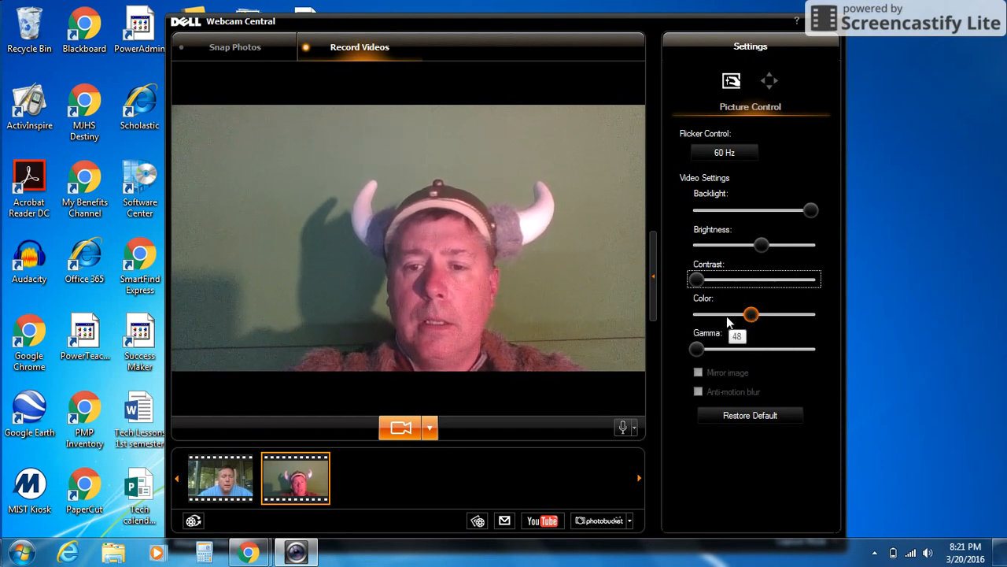
Sweep colour from maximum saturation to greyscale, then settle it a little above middle (~48).
{"action": "left_click_drag", "start_coordinate": [749, 315], "coordinate": [780, 315]}
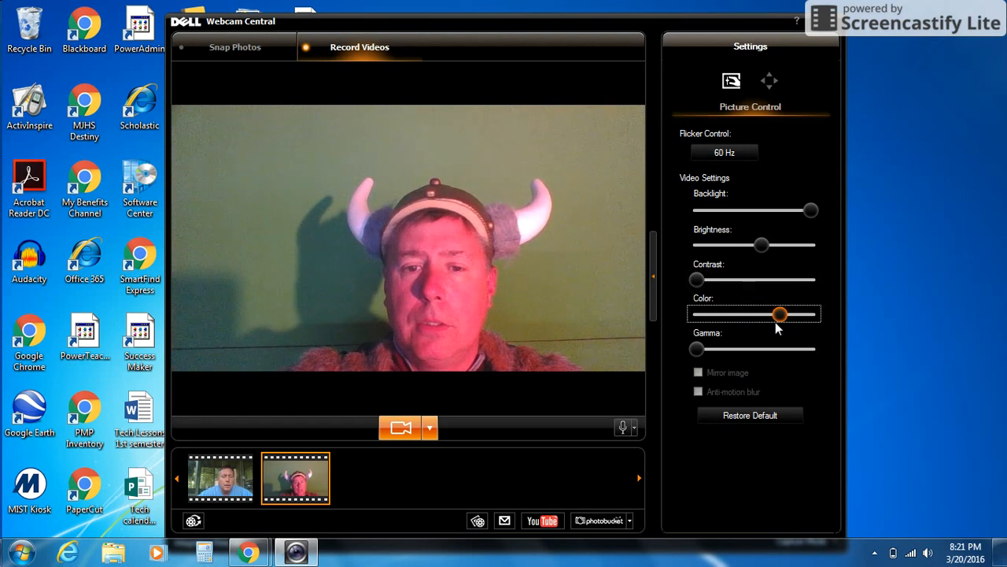
{"action": "left_click_drag", "start_coordinate": [779, 315], "coordinate": [807, 314]}
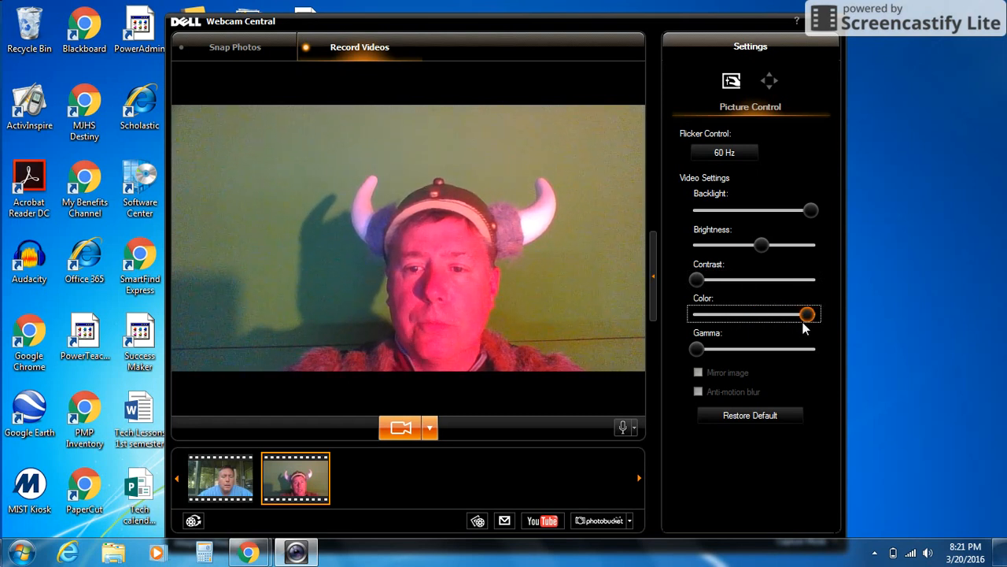
{"action": "left_click_drag", "start_coordinate": [806, 315], "coordinate": [696, 315]}
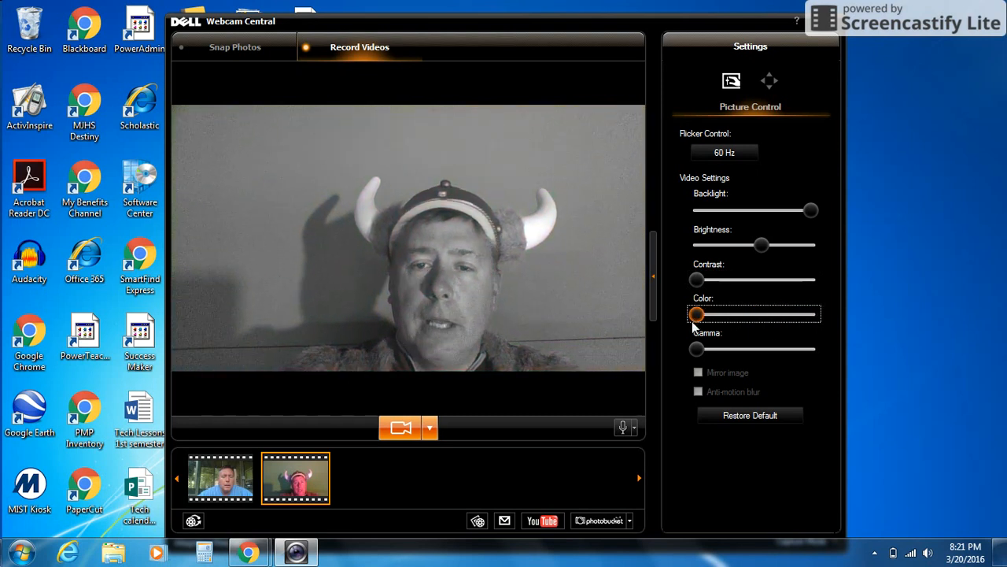
{"action": "left_click_drag", "start_coordinate": [696, 314], "coordinate": [745, 314]}
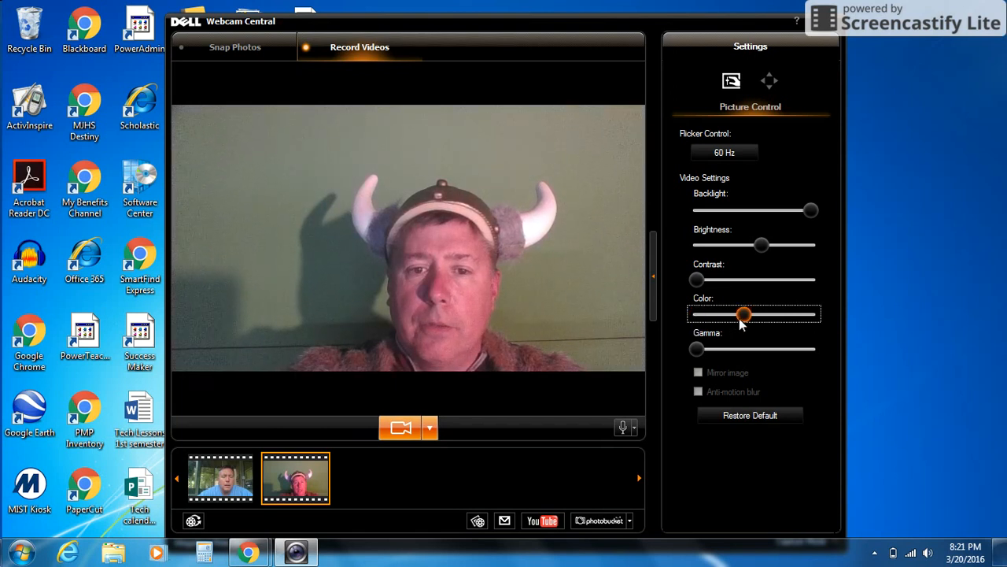
{"action": "left_click_drag", "start_coordinate": [743, 315], "coordinate": [746, 314]}
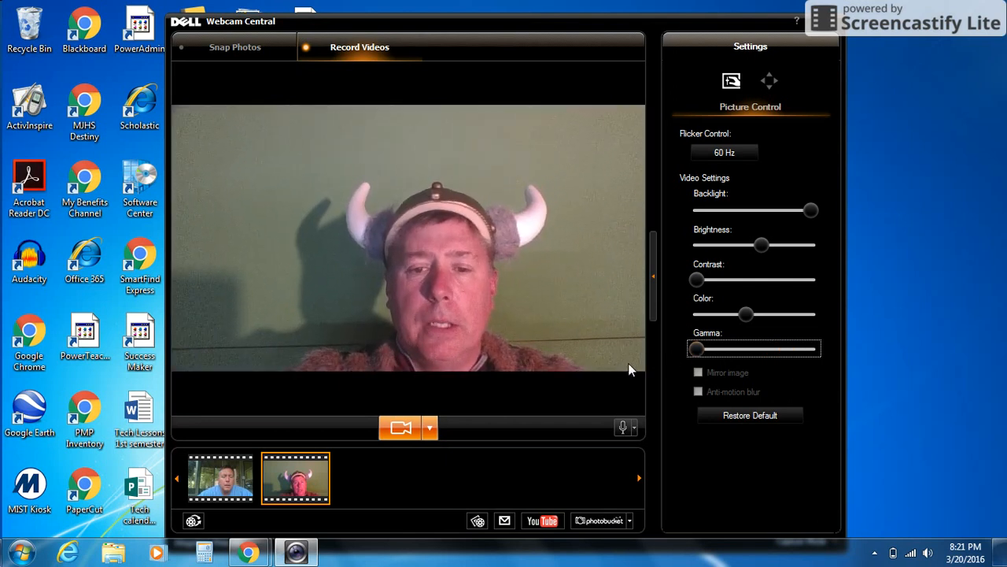
{"action": "left_click", "coordinate": [749, 416]}
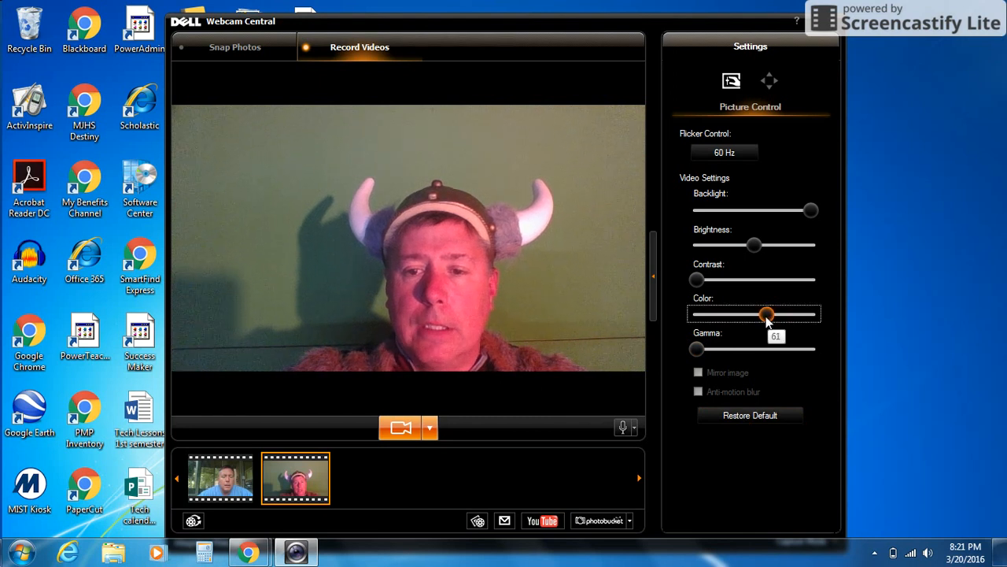
{"action": "left_click_drag", "start_coordinate": [768, 315], "coordinate": [755, 315]}
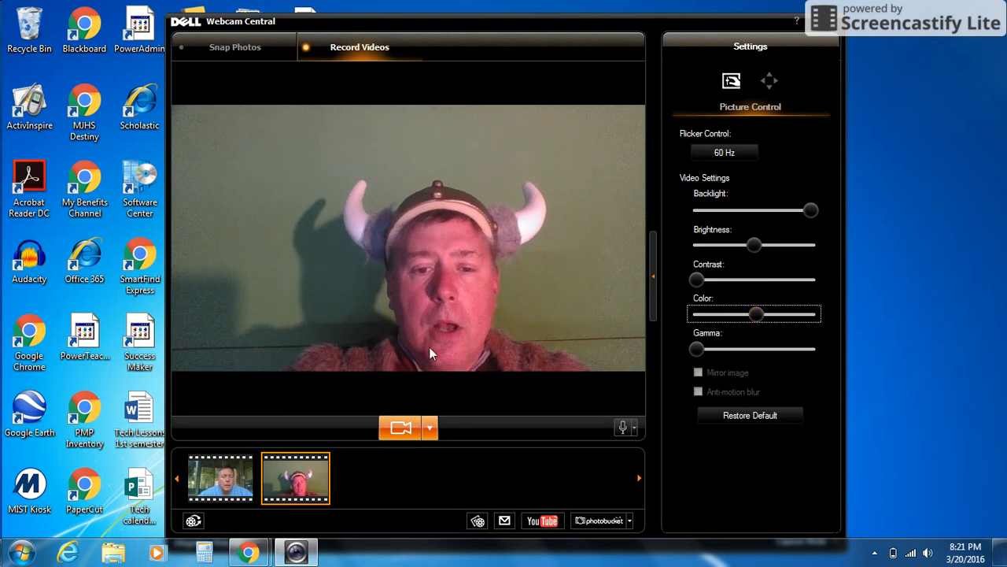
Record an ~11-second clip with the adjusted picture settings and stop it as a third saved clip.
{"action": "left_click", "coordinate": [399, 428]}
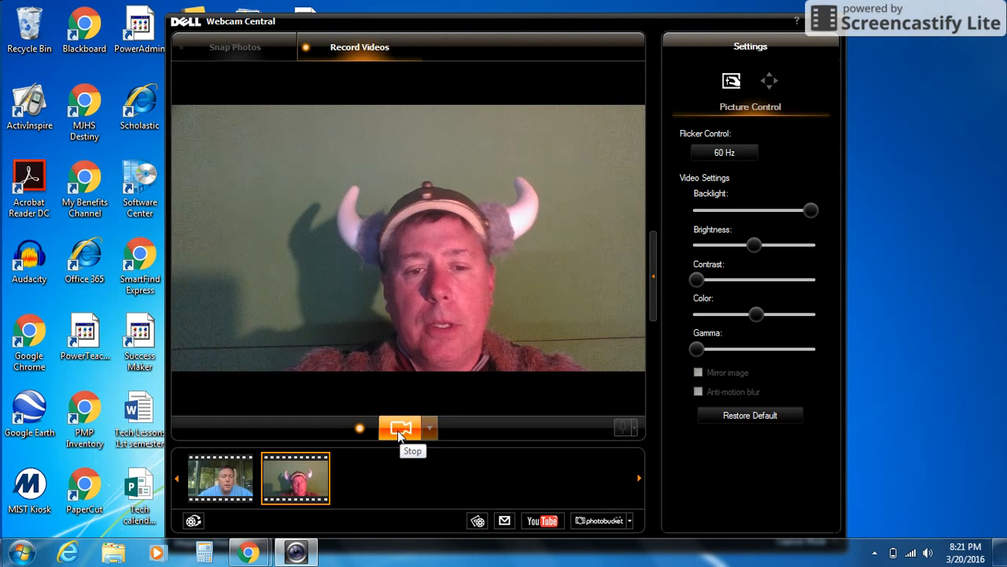
{"action": "left_click", "coordinate": [398, 428]}
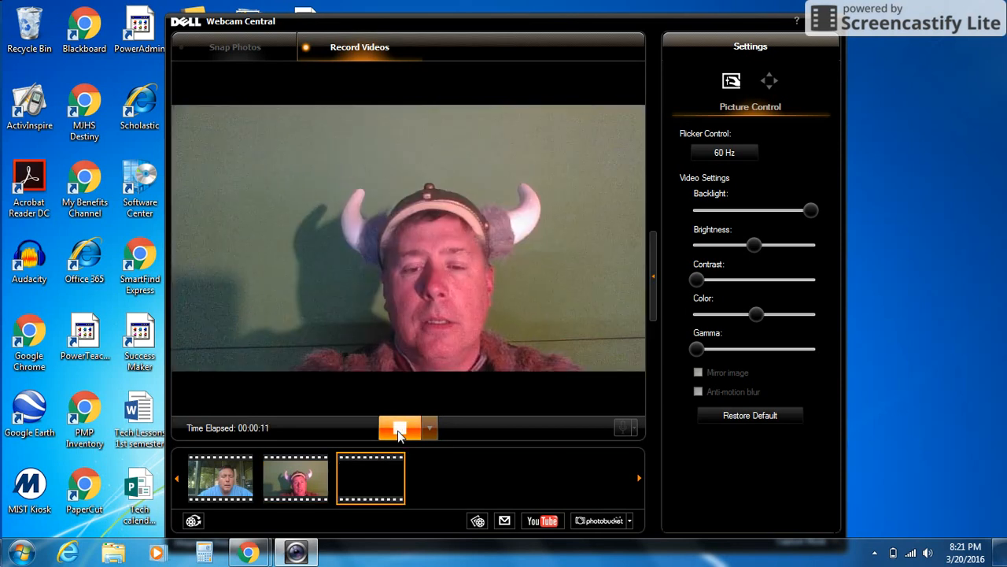
{"action": "left_click", "coordinate": [396, 428]}
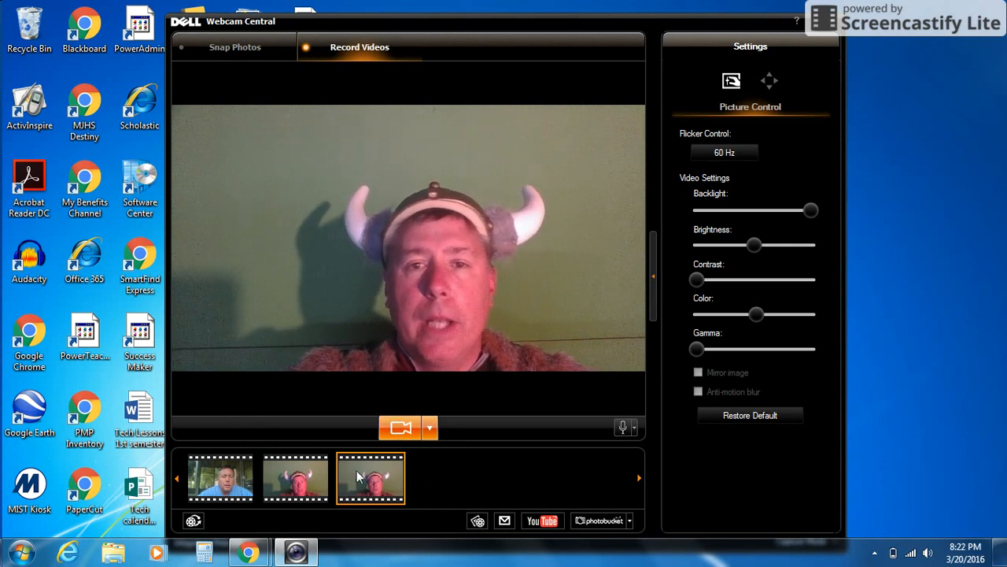
{"action": "mouse_move", "coordinate": [359, 475]}
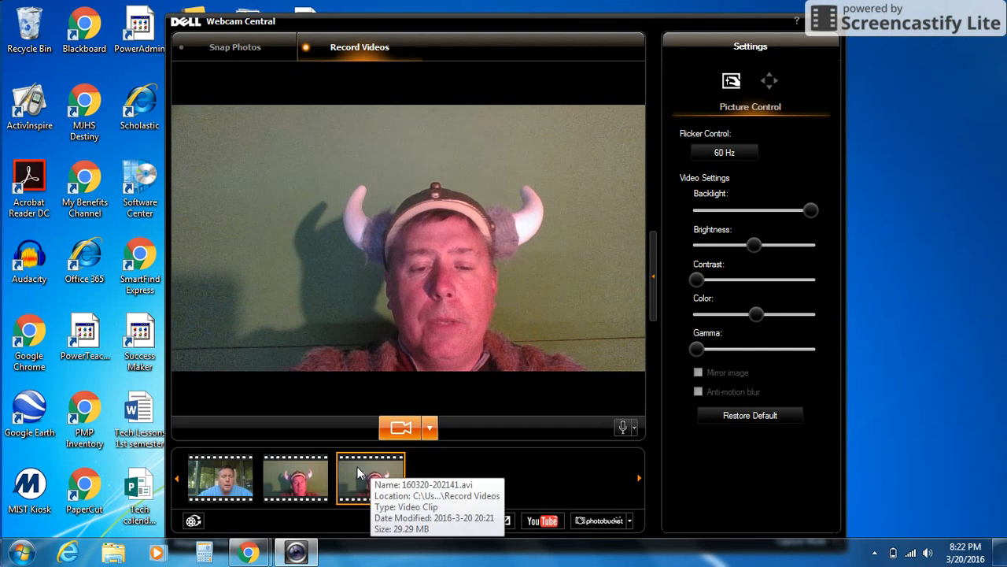
{"action": "right_click", "coordinate": [370, 479]}
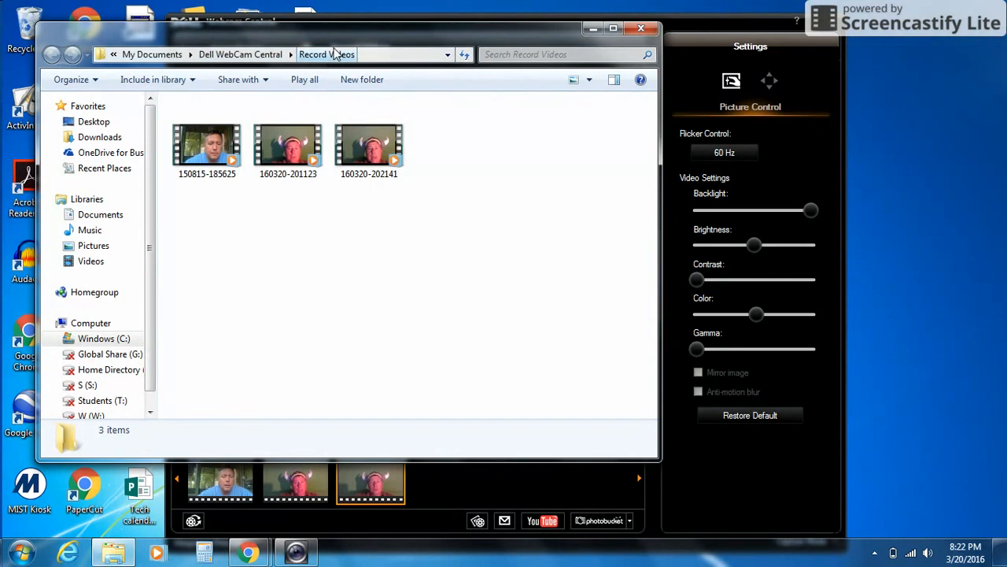
{"action": "left_click", "coordinate": [368, 145]}
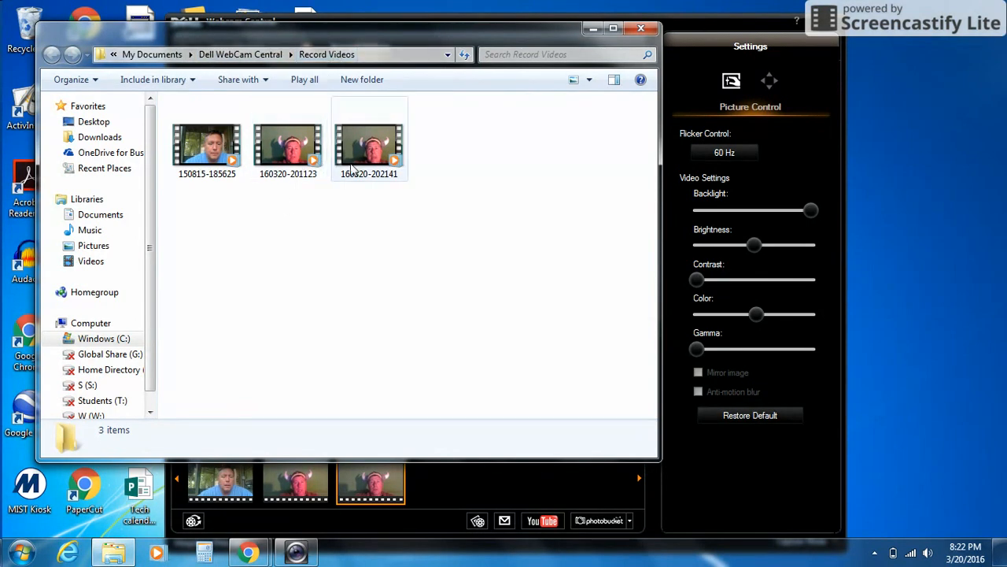
{"action": "left_click", "coordinate": [523, 142]}
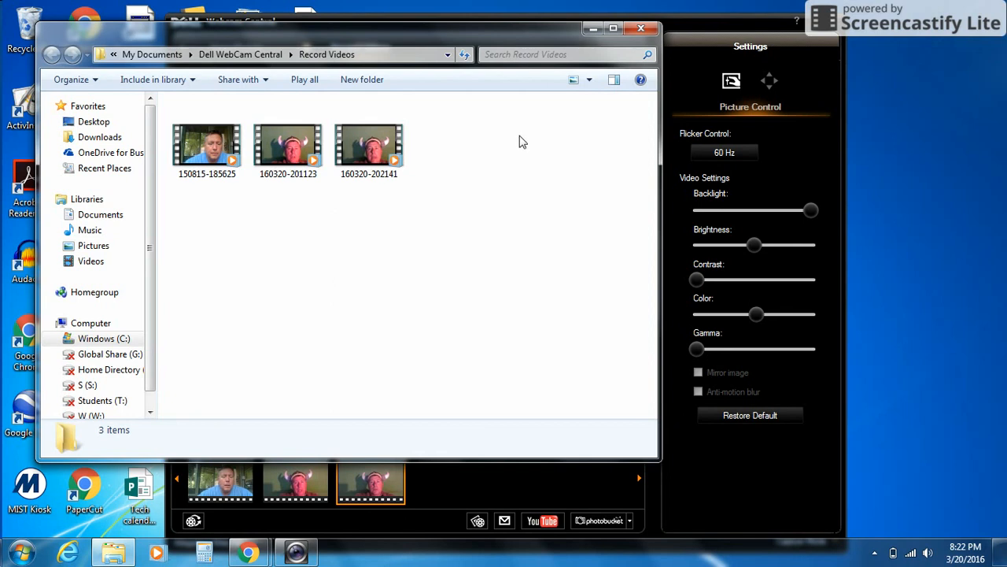
{"action": "mouse_move", "coordinate": [506, 236]}
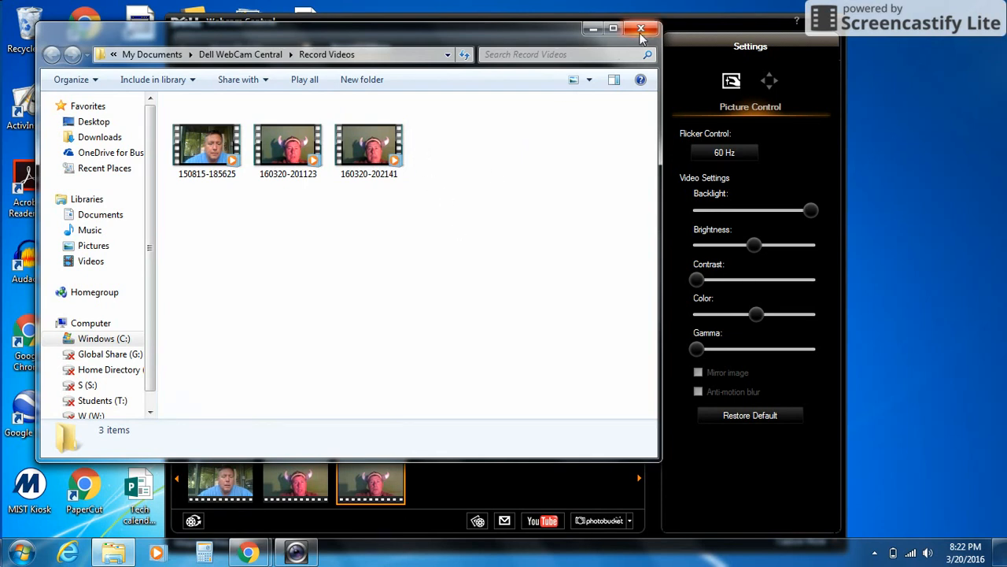
{"action": "left_click", "coordinate": [639, 25]}
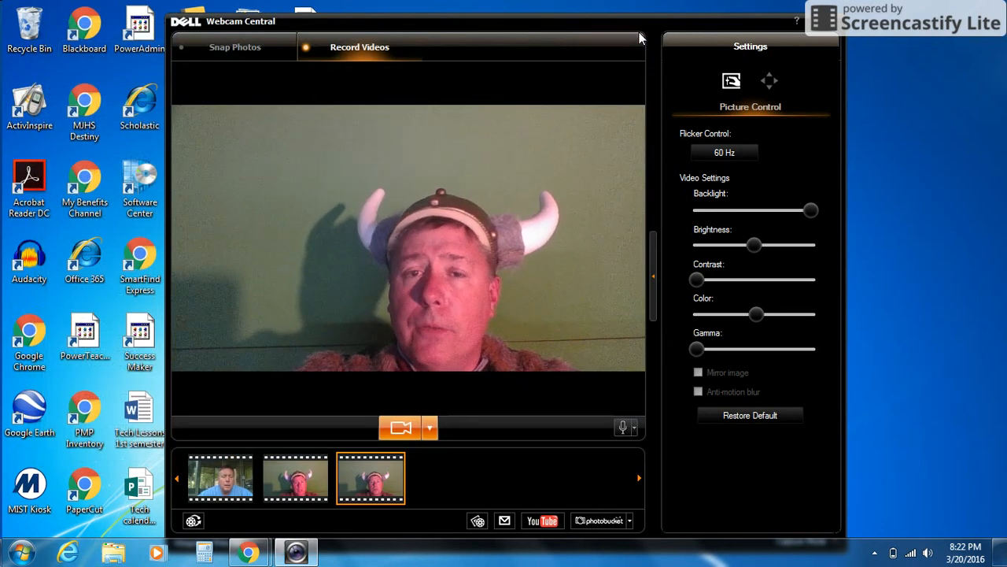